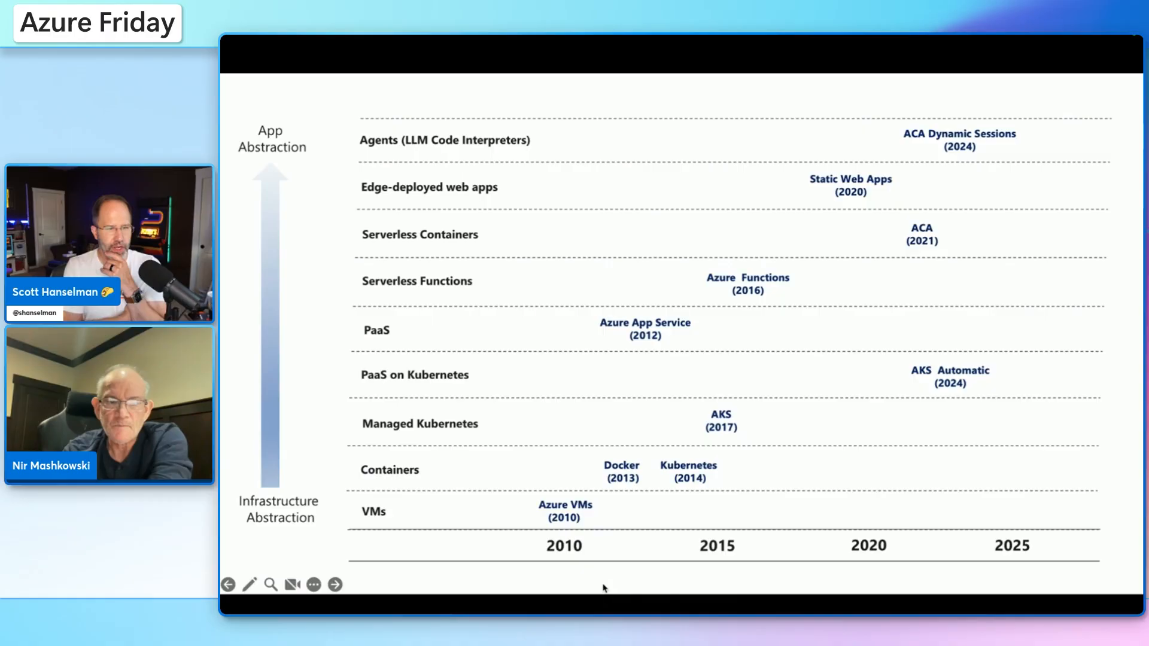
- Bring up the 'Dynamic sessions in Azure Container Apps' Learn article
{"action": "left_click", "coordinate": [334, 584]}
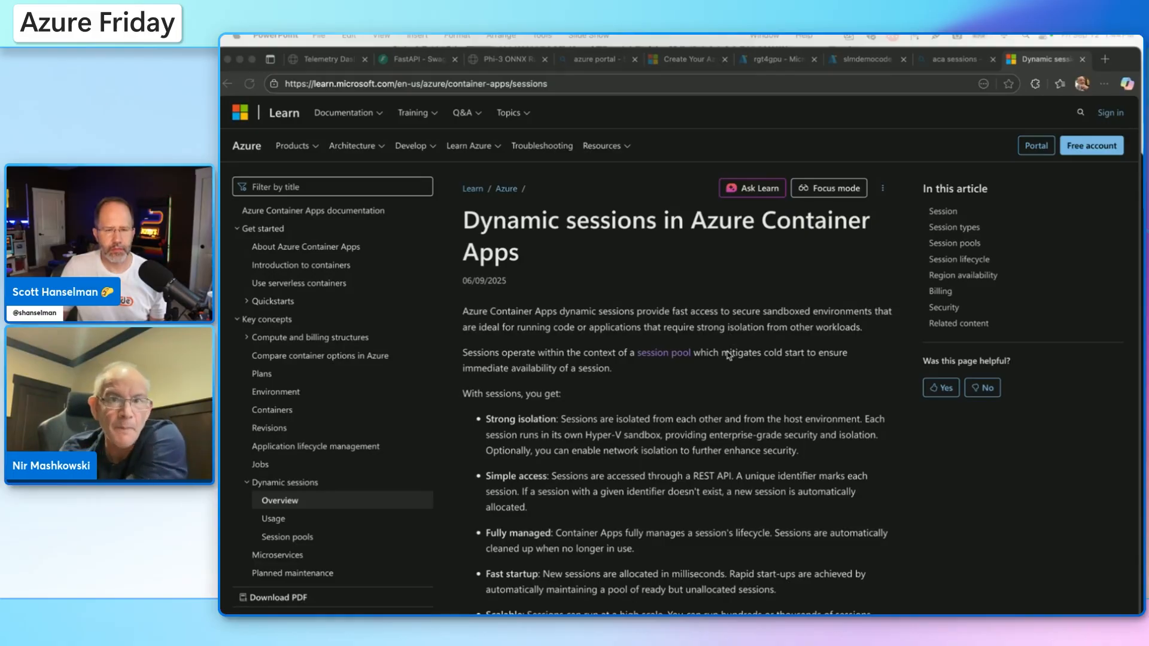
{"action": "mouse_move", "coordinate": [739, 399]}
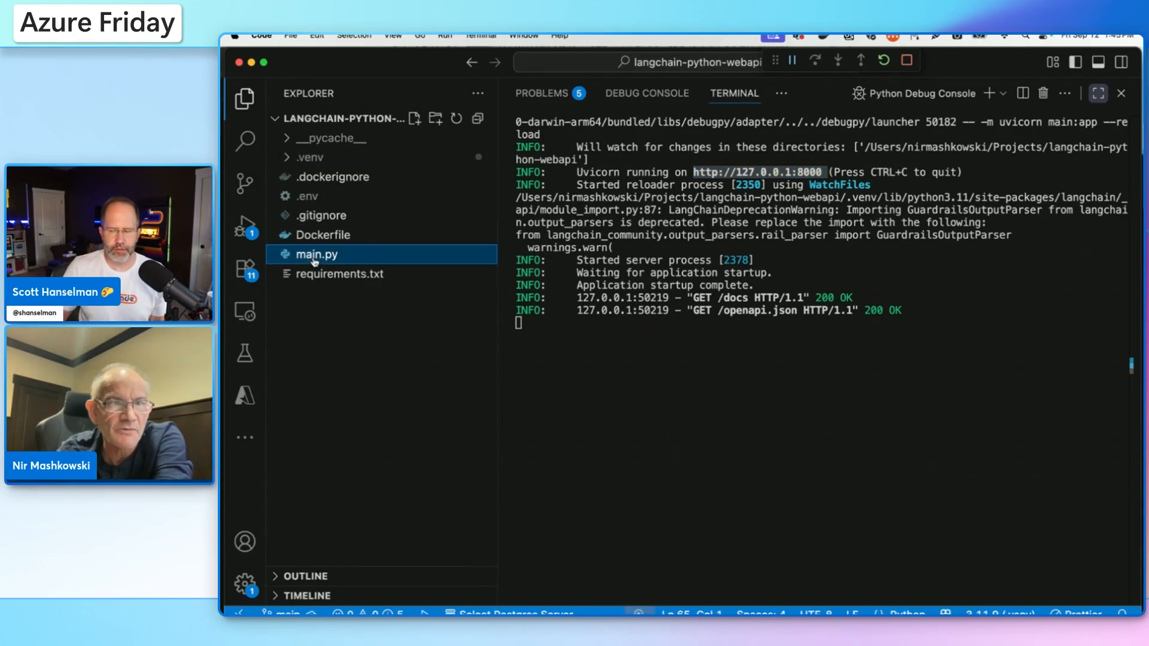
{"action": "mouse_move", "coordinate": [387, 144]}
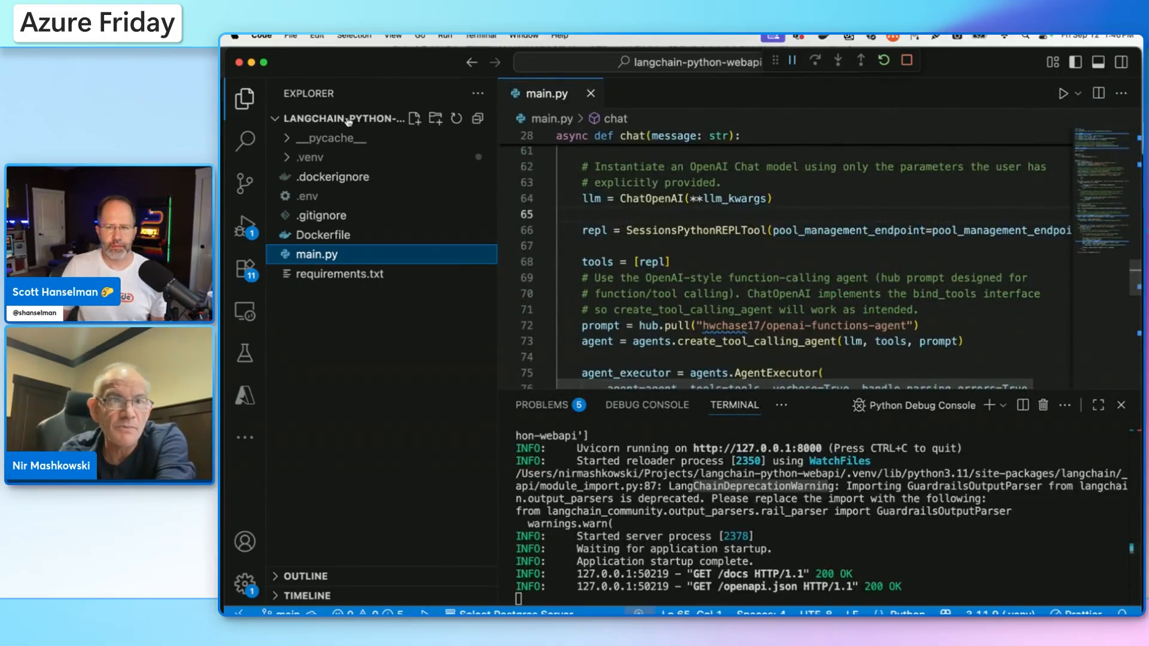
- Widen main.py and highlight the SessionsPythonREPLTool used by the LangChain agent
{"action": "left_click", "coordinate": [244, 100]}
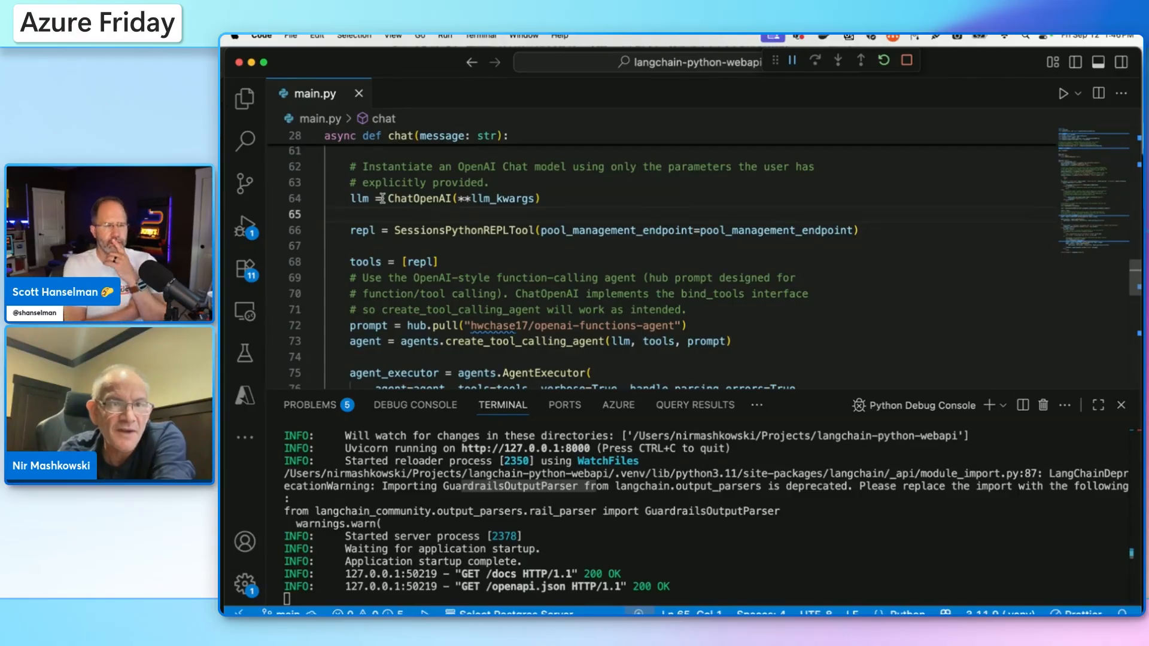
{"action": "double_click", "coordinate": [464, 230]}
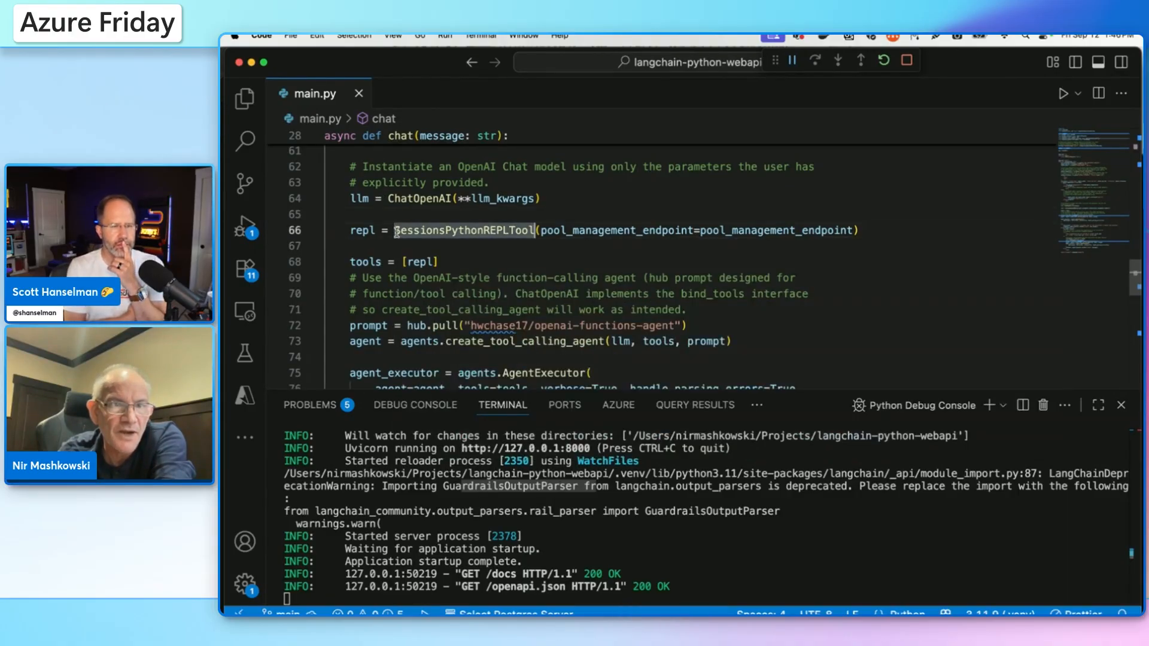
{"action": "mouse_move", "coordinate": [361, 230]}
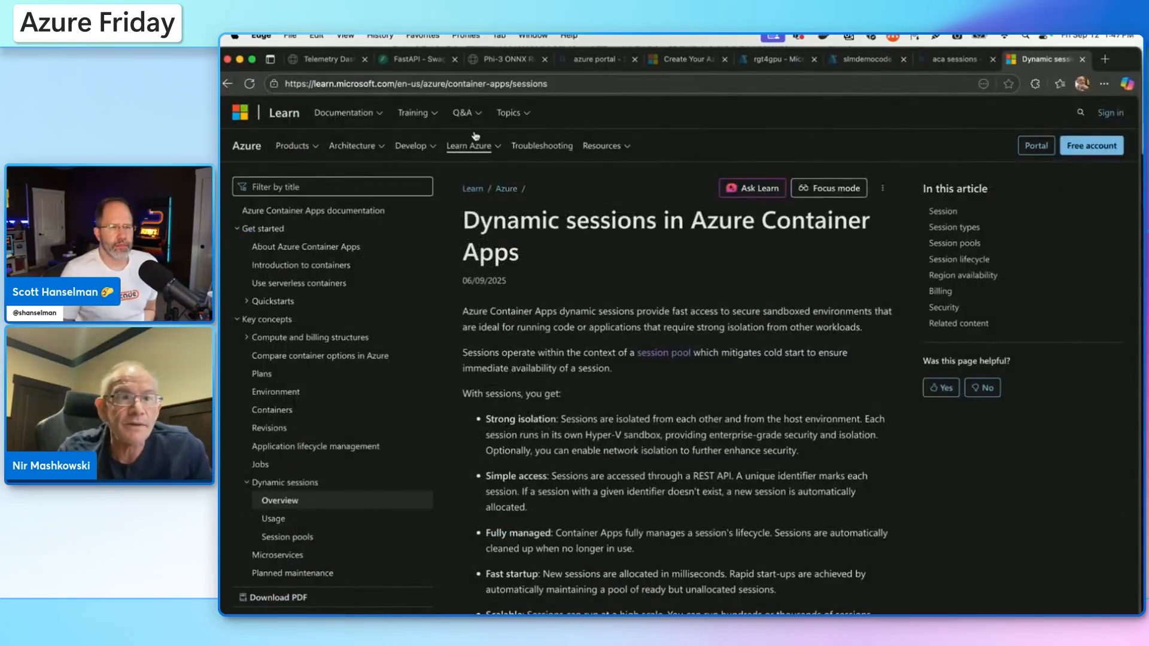
- Send 'tell me what time it is in PST?' to the /chat endpoint and execute it
{"action": "left_click", "coordinate": [416, 59]}
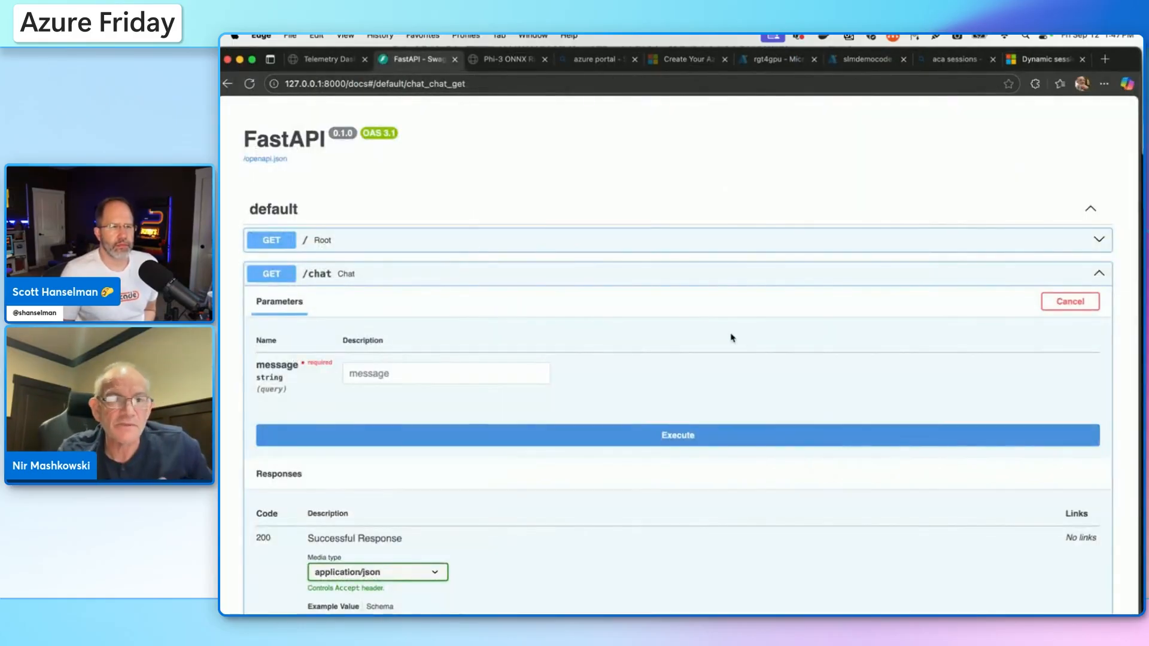
{"action": "left_click", "coordinate": [445, 373]}
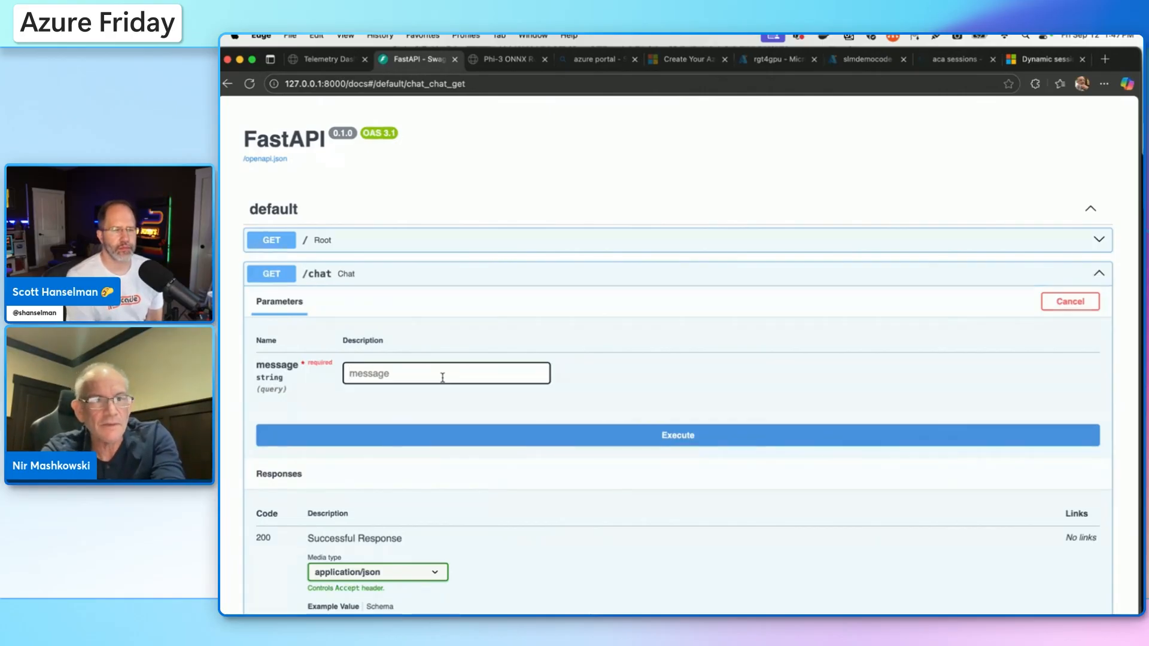
{"action": "type", "text": "tell me what time it is o"}
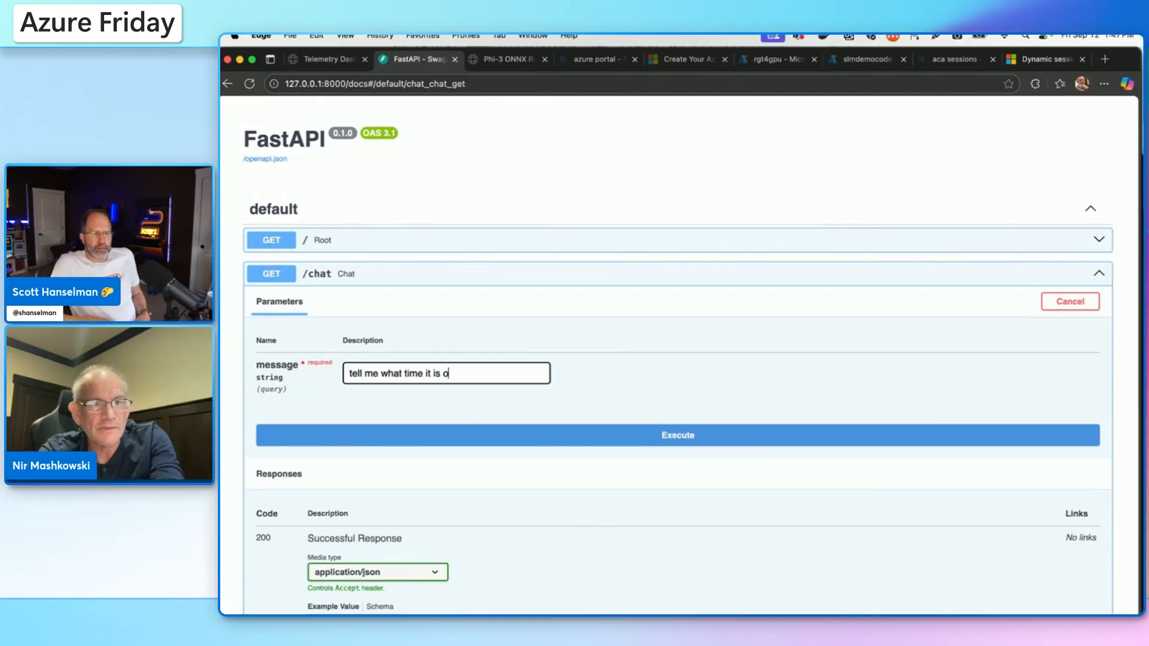
{"action": "type", "text": "in PST?"}
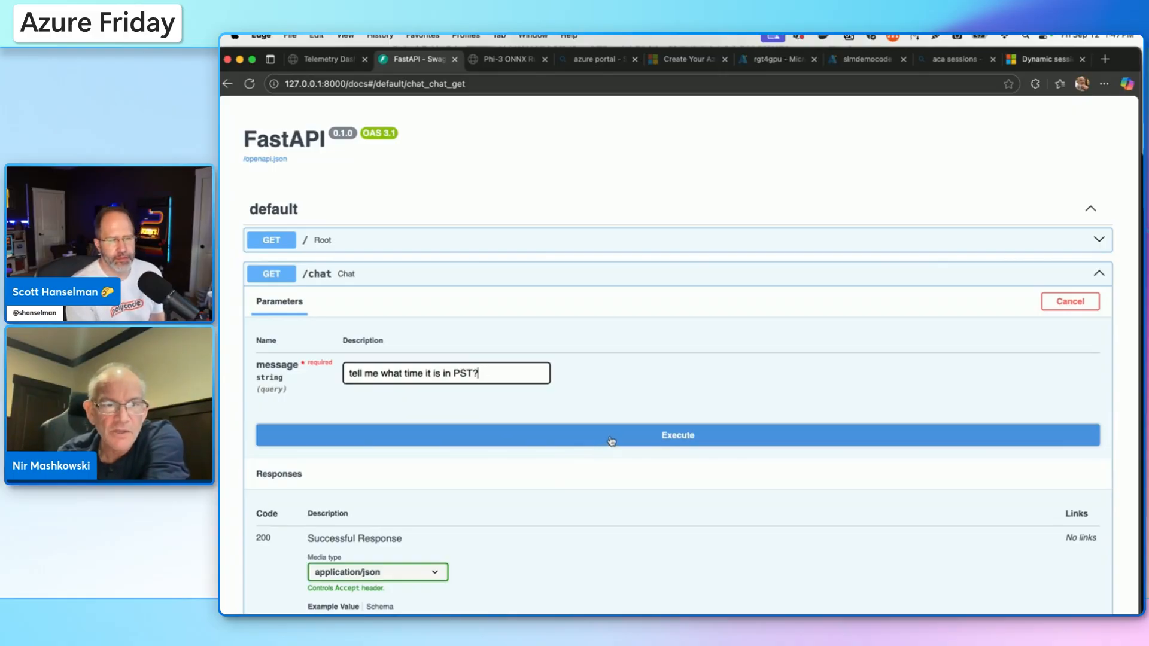
{"action": "left_click", "coordinate": [676, 435]}
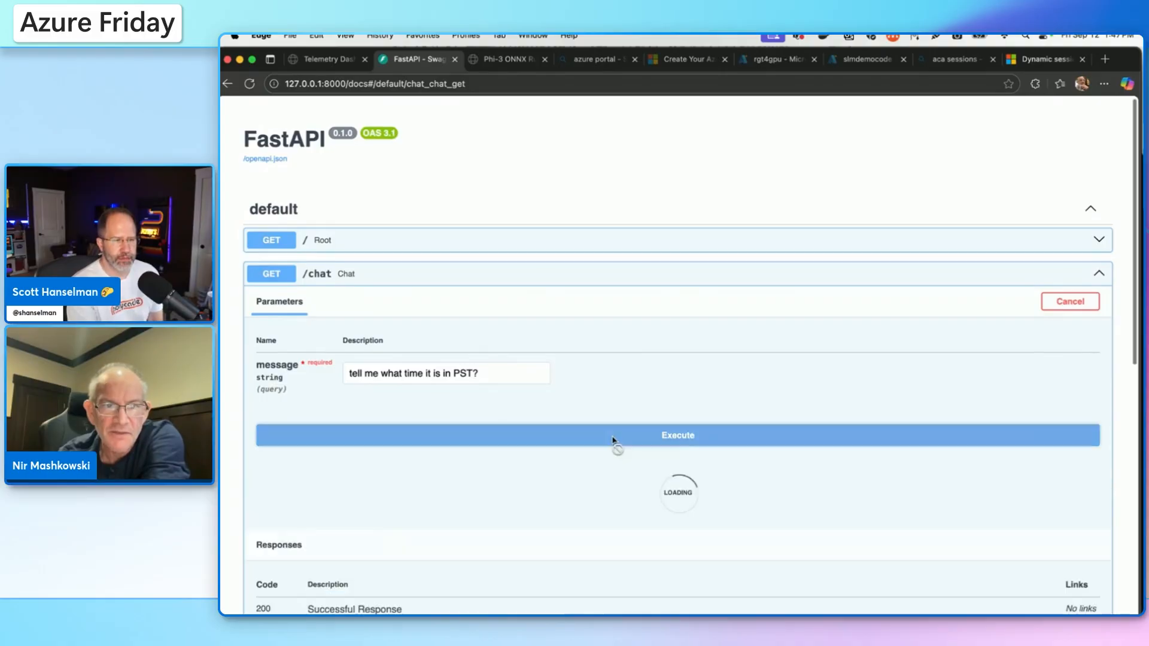
- Run the /chat request to get the 200 response with the current Pacific time
{"action": "left_click", "coordinate": [677, 436]}
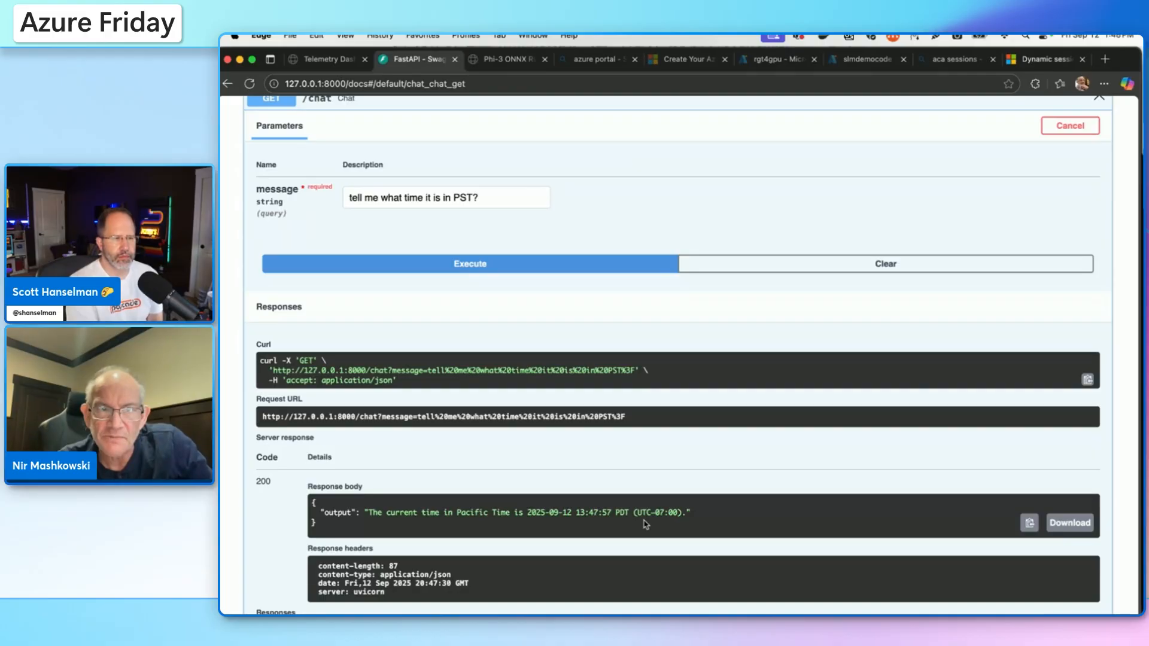
{"action": "mouse_move", "coordinate": [556, 577]}
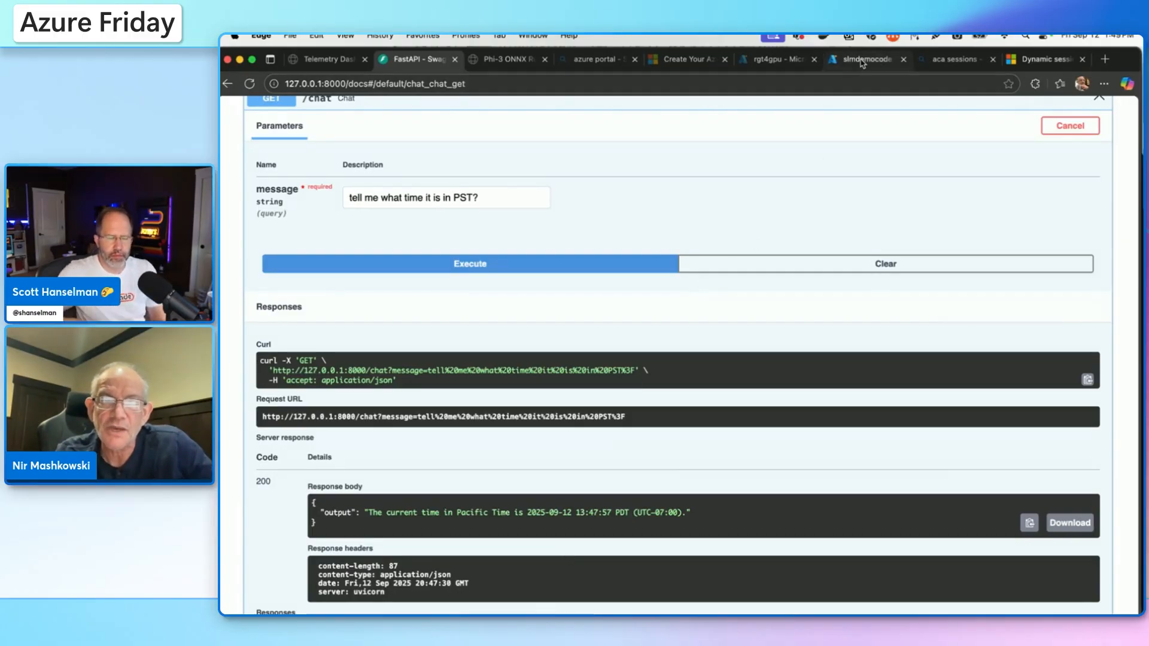
- Show slmdemocode's Deployment Center with main and slmsidecar containers, then the Phi-3 chat page
{"action": "left_click", "coordinate": [863, 60]}
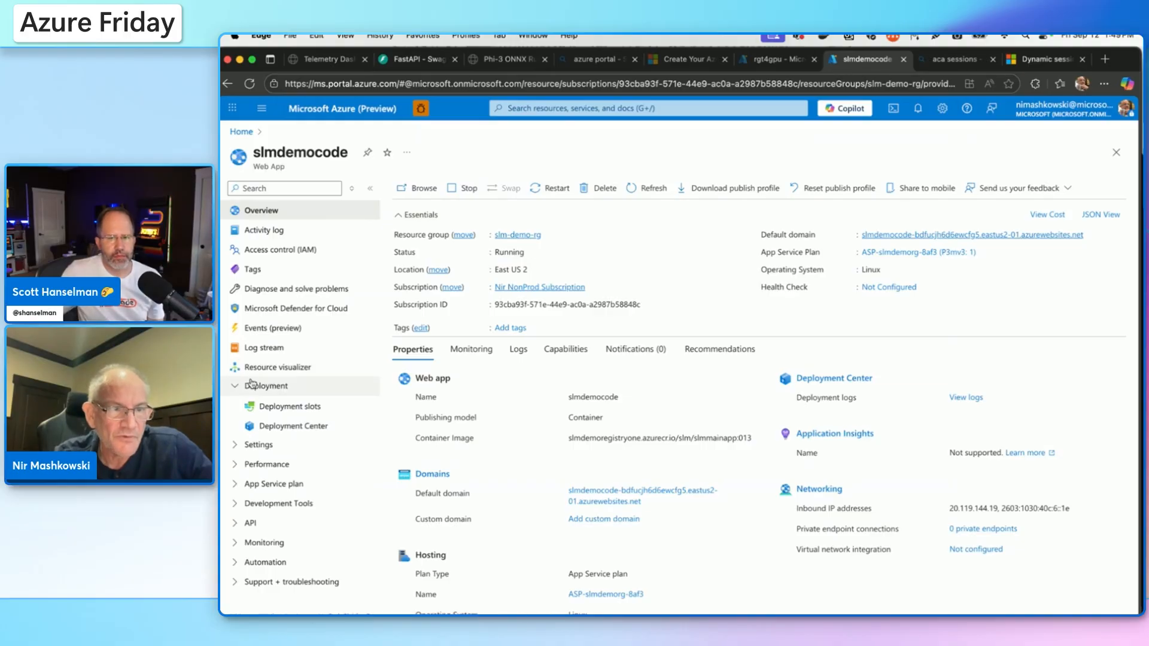
{"action": "mouse_move", "coordinate": [280, 406]}
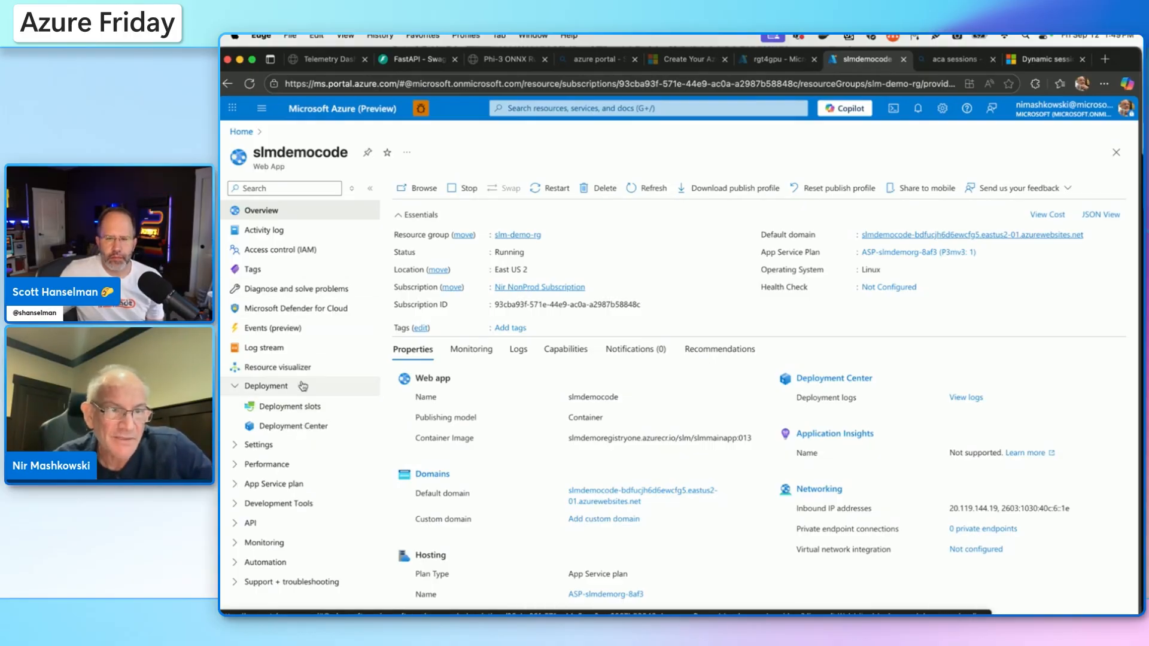
{"action": "left_click", "coordinate": [294, 426]}
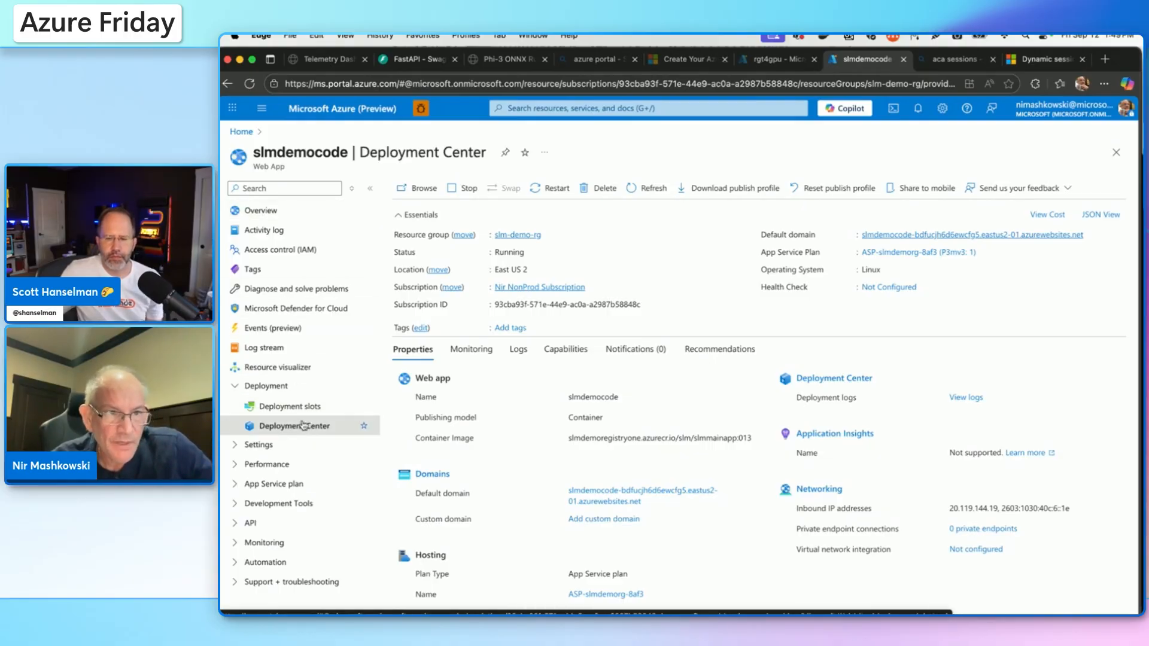
{"action": "left_click", "coordinate": [295, 426]}
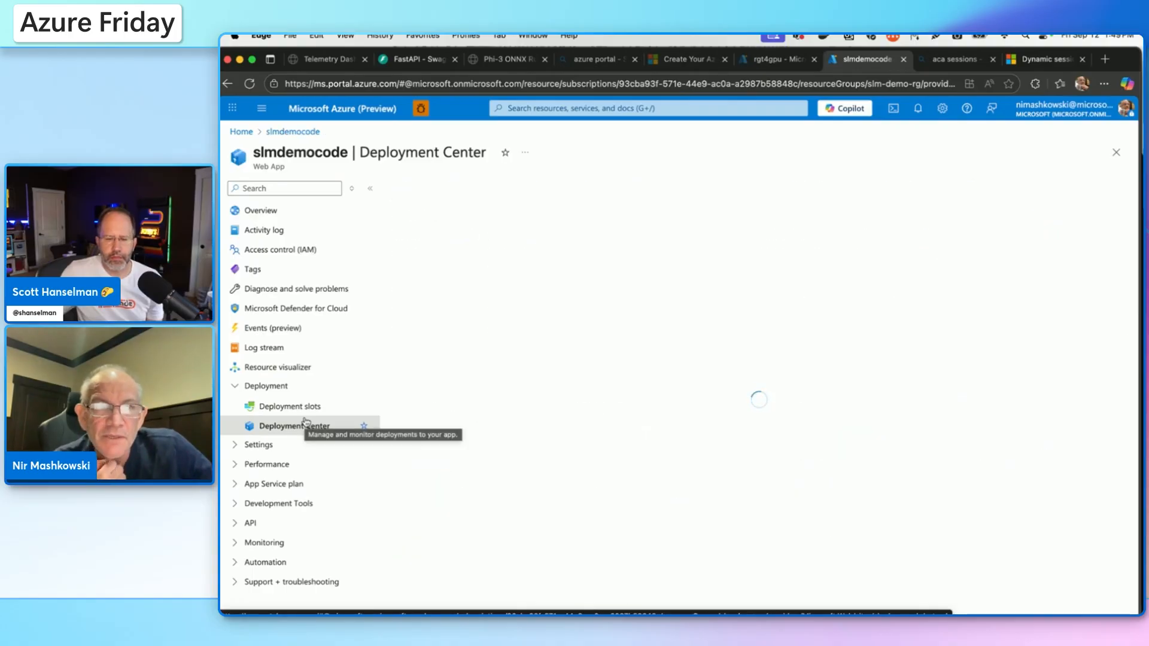
{"action": "left_click", "coordinate": [296, 426]}
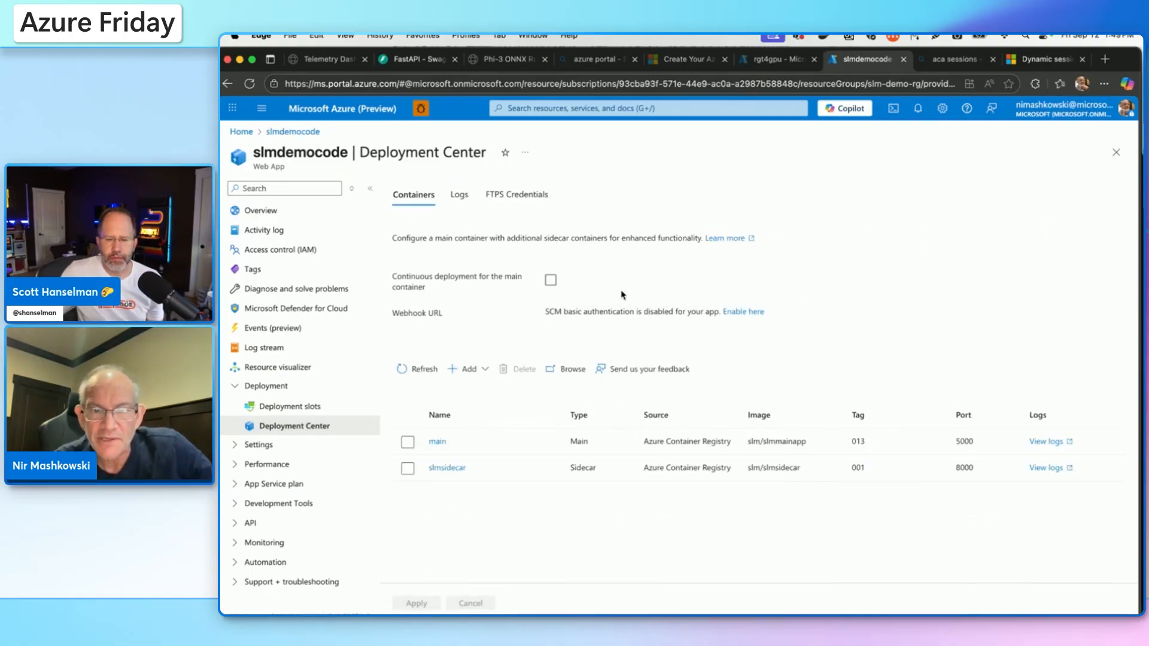
{"action": "mouse_move", "coordinate": [450, 508]}
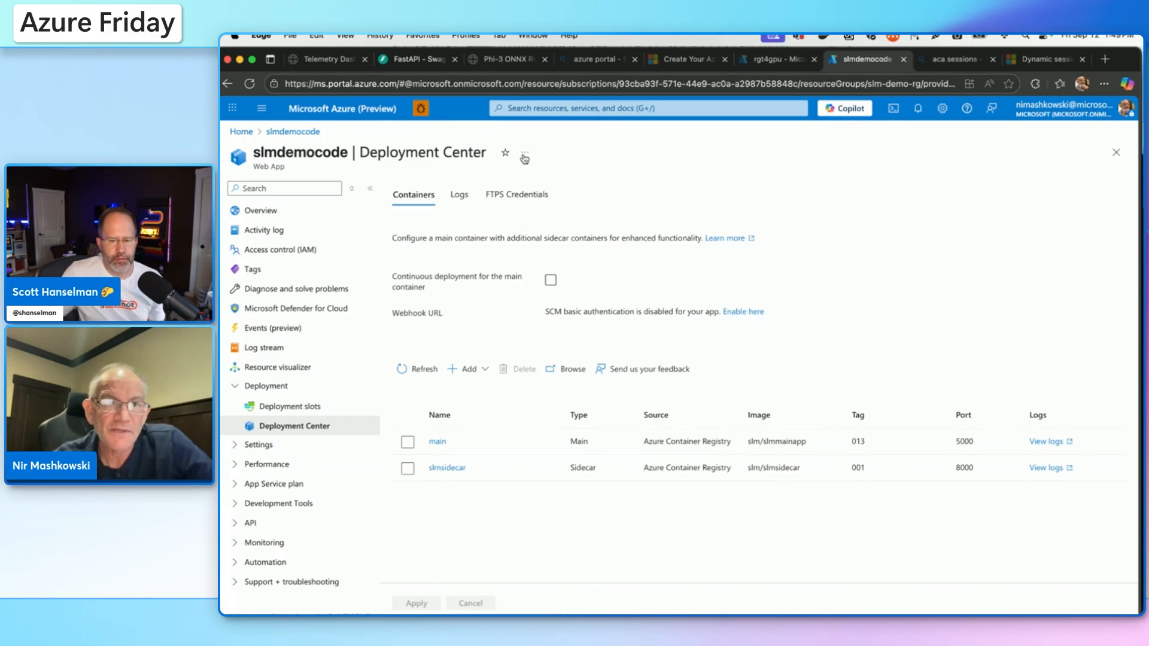
{"action": "left_click", "coordinate": [505, 60]}
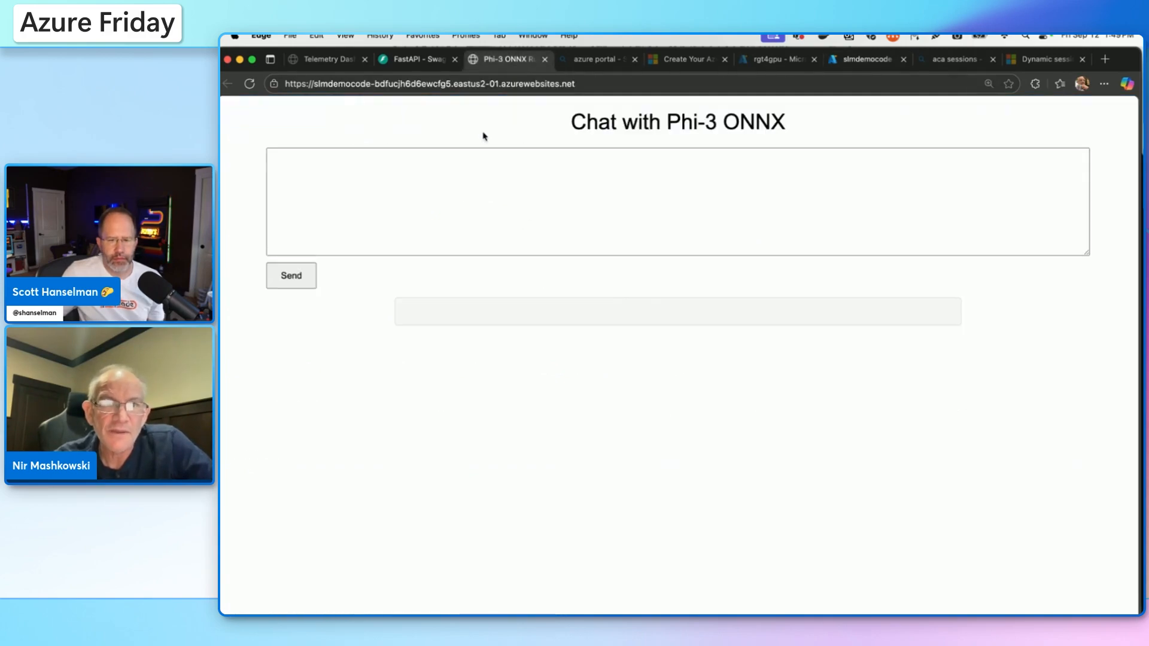
{"action": "left_click", "coordinate": [482, 167]}
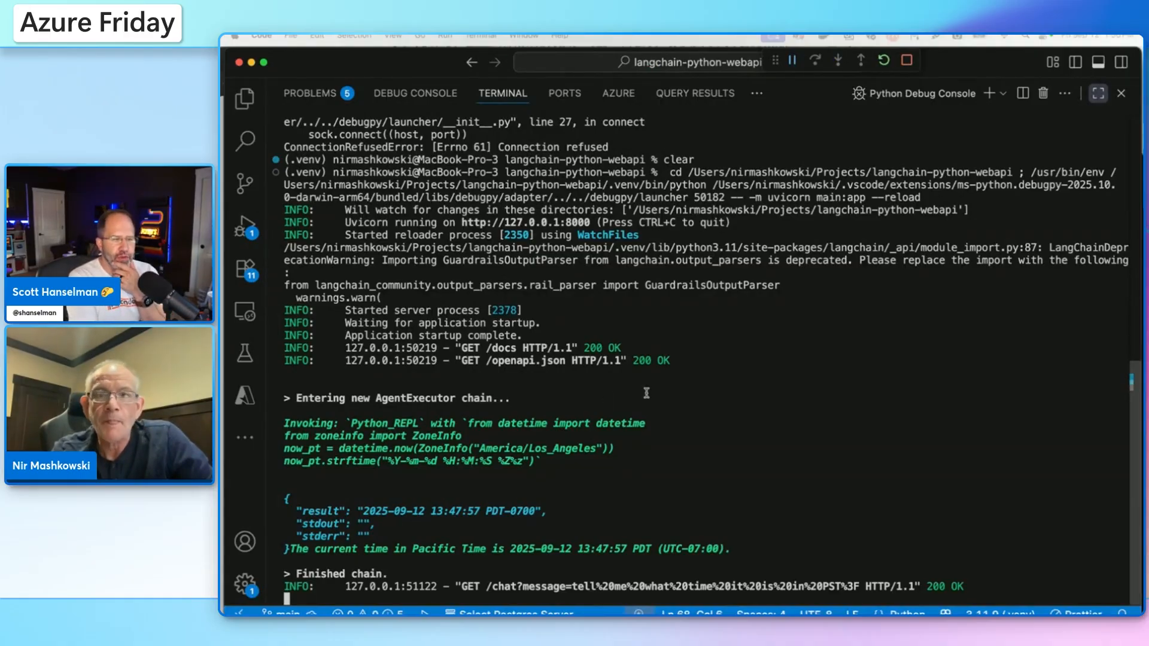
{"action": "mouse_move", "coordinate": [710, 354]}
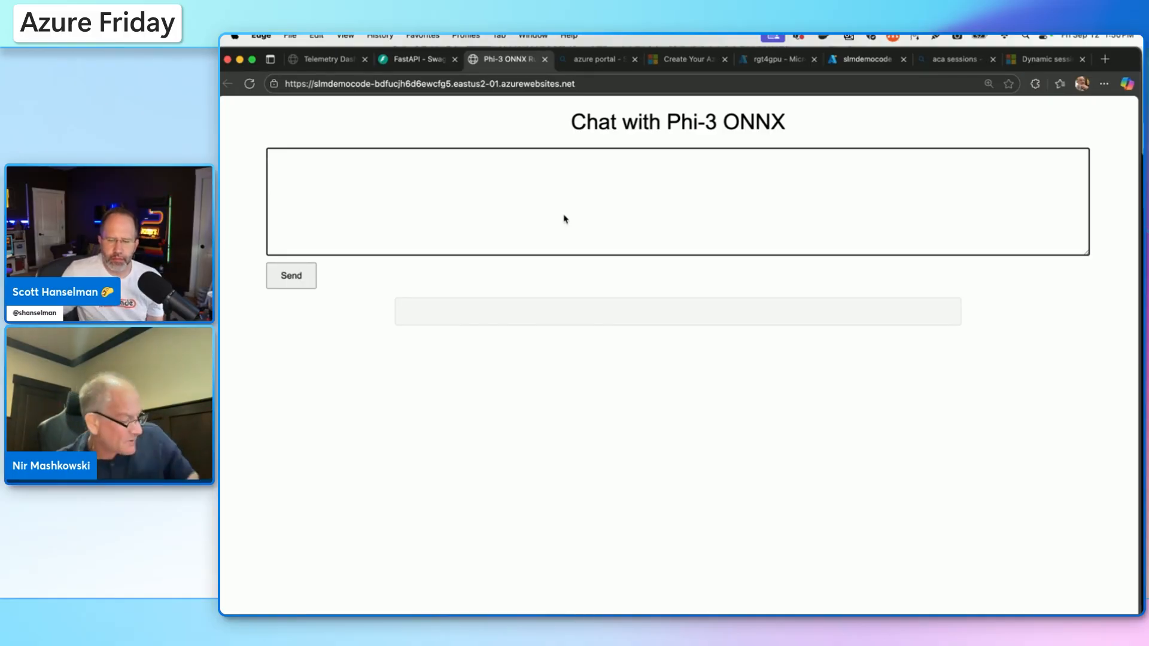
- Ask the Phi-3 chat the $300,000 house, $50,000 down, 6% APR mortgage question and get $8994.73
{"action": "type", "text": "I am buying a house that costs 300,000$, I have a 50,000$ down payment and I am getting a mortage for the rest of the cost, what will be my monthly payment if my APR is 6%?"}
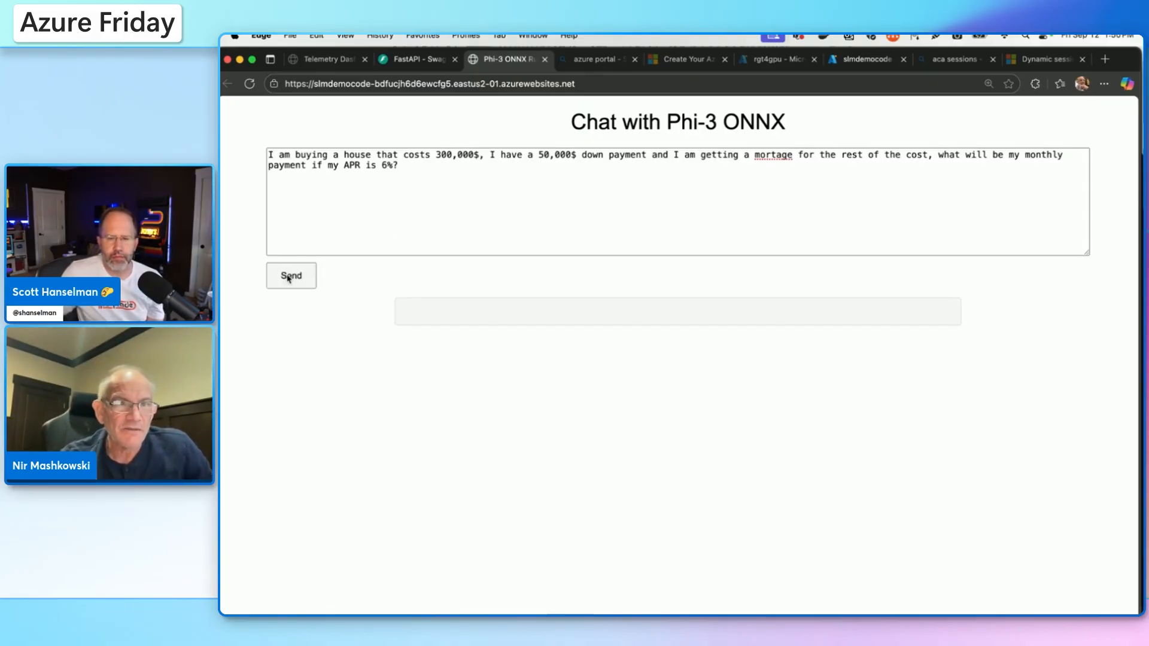
{"action": "left_click", "coordinate": [291, 275]}
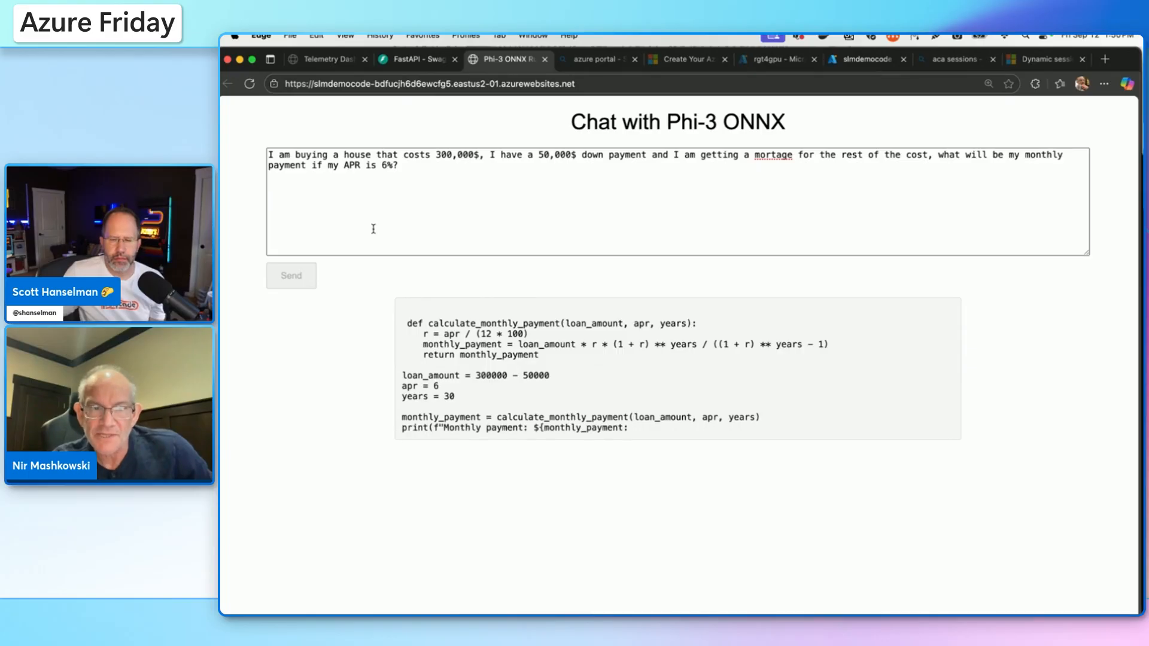
{"action": "left_click", "coordinate": [291, 275]}
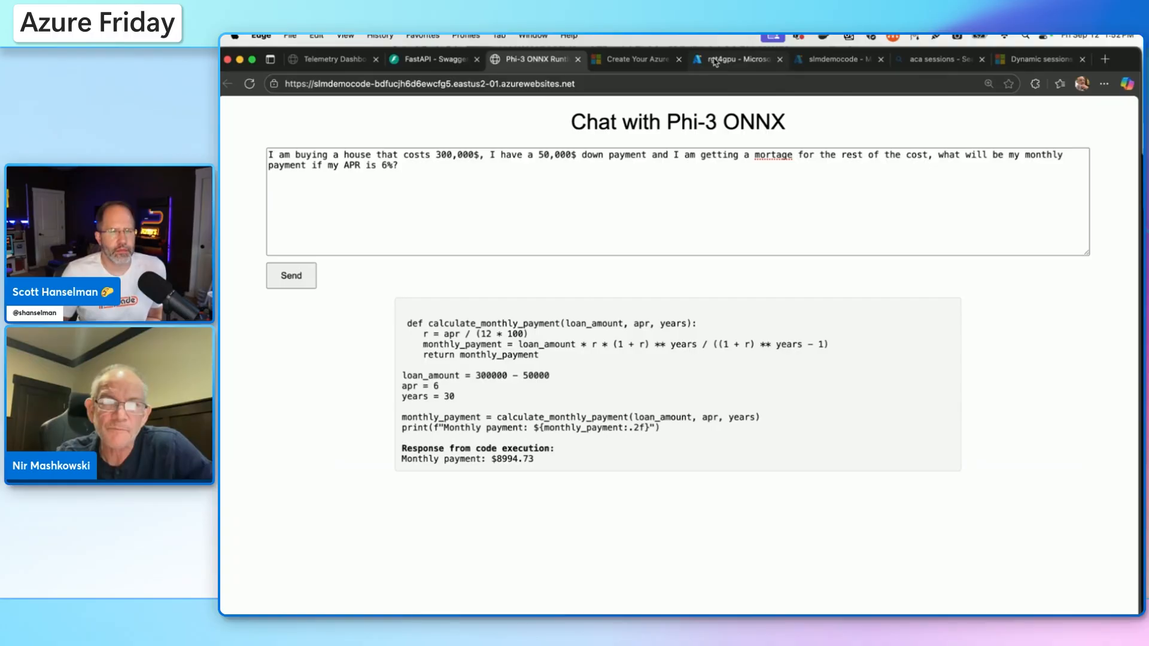
{"action": "left_click", "coordinate": [736, 60]}
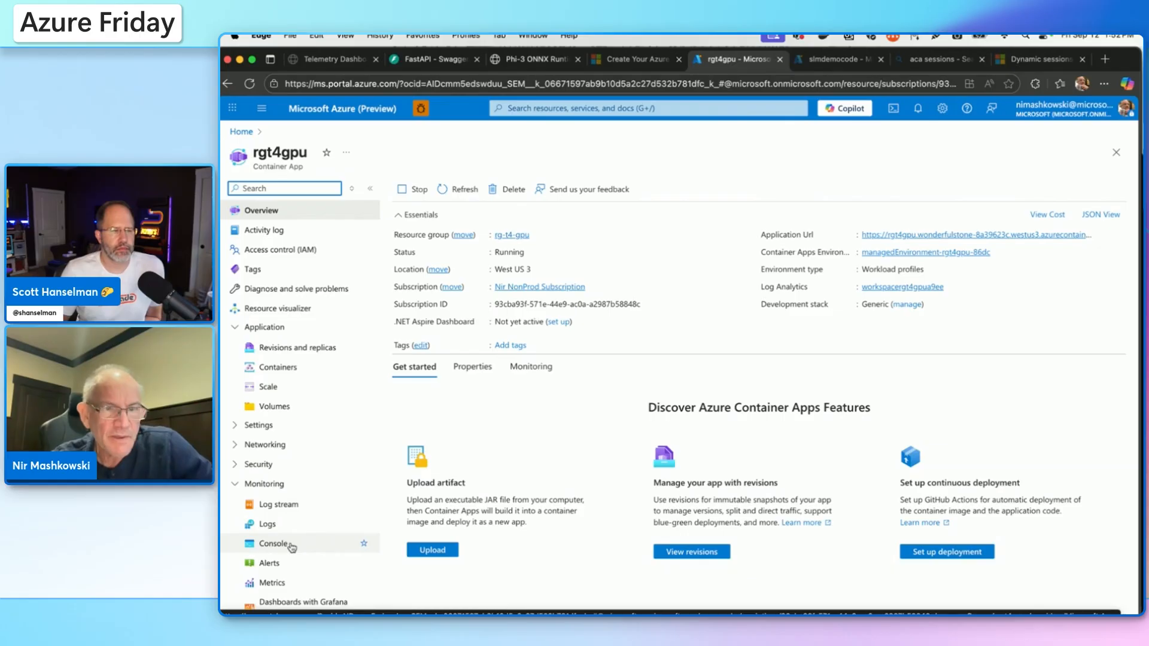
- Connect to the rgt4gpu container's console with the /bin/sh shell
{"action": "left_click", "coordinate": [273, 544]}
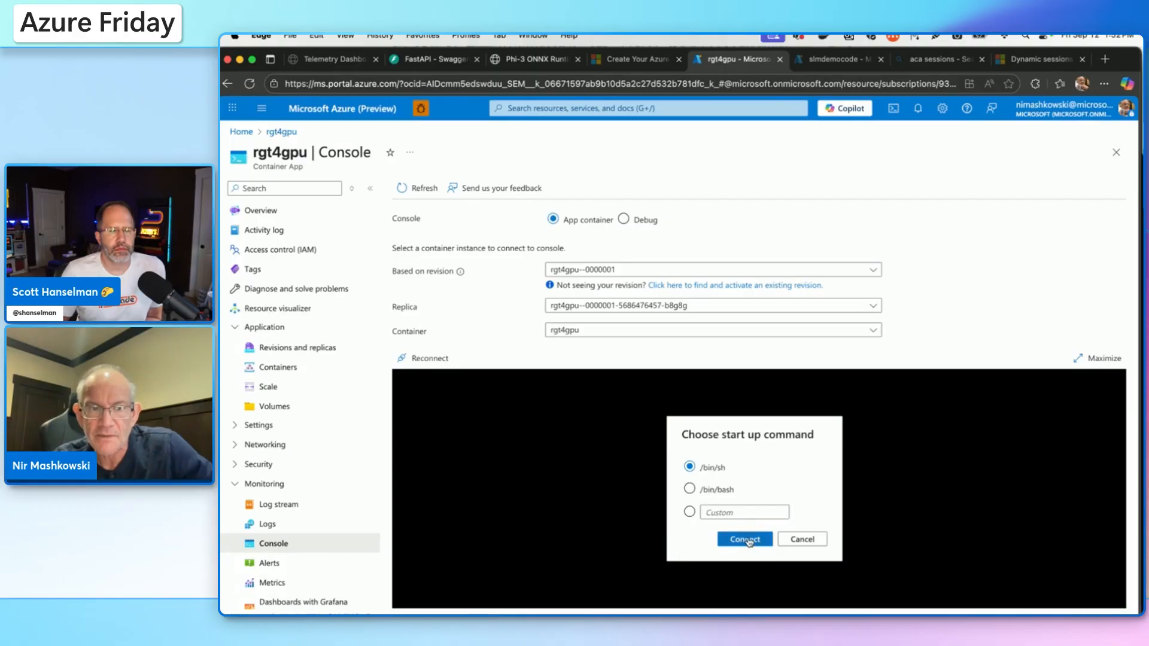
{"action": "left_click", "coordinate": [743, 540]}
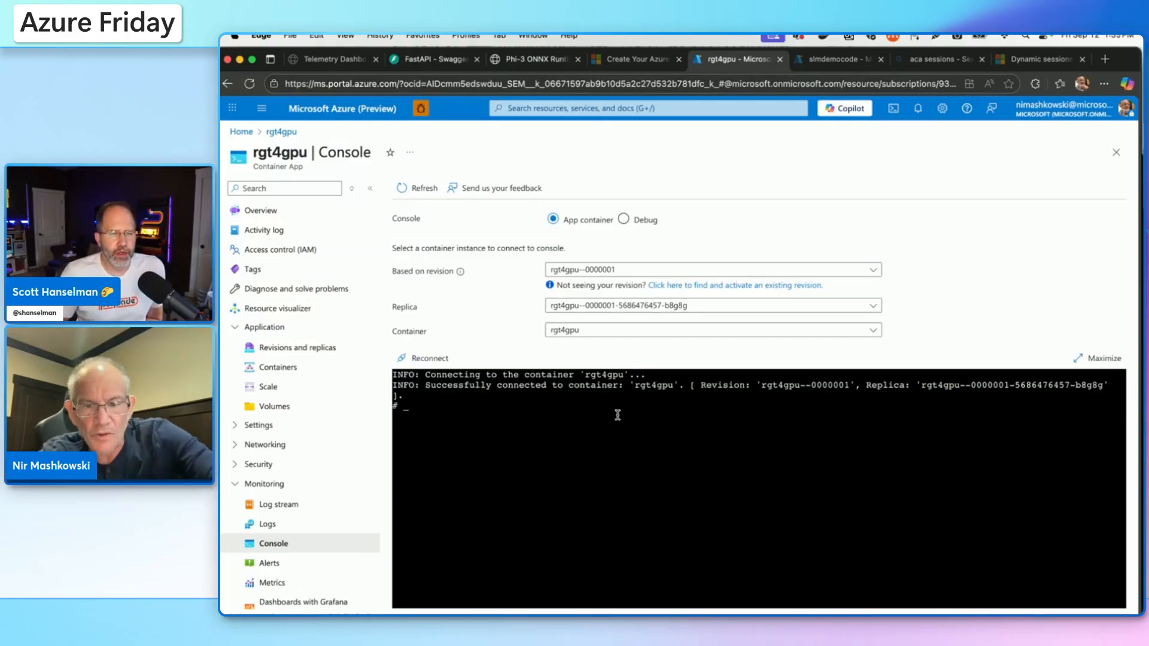
- Keep the b8g8g replica and run ollama list, revealing gpt-oss:20B at 13 GB
{"action": "key", "text": "ctrl+plus"}
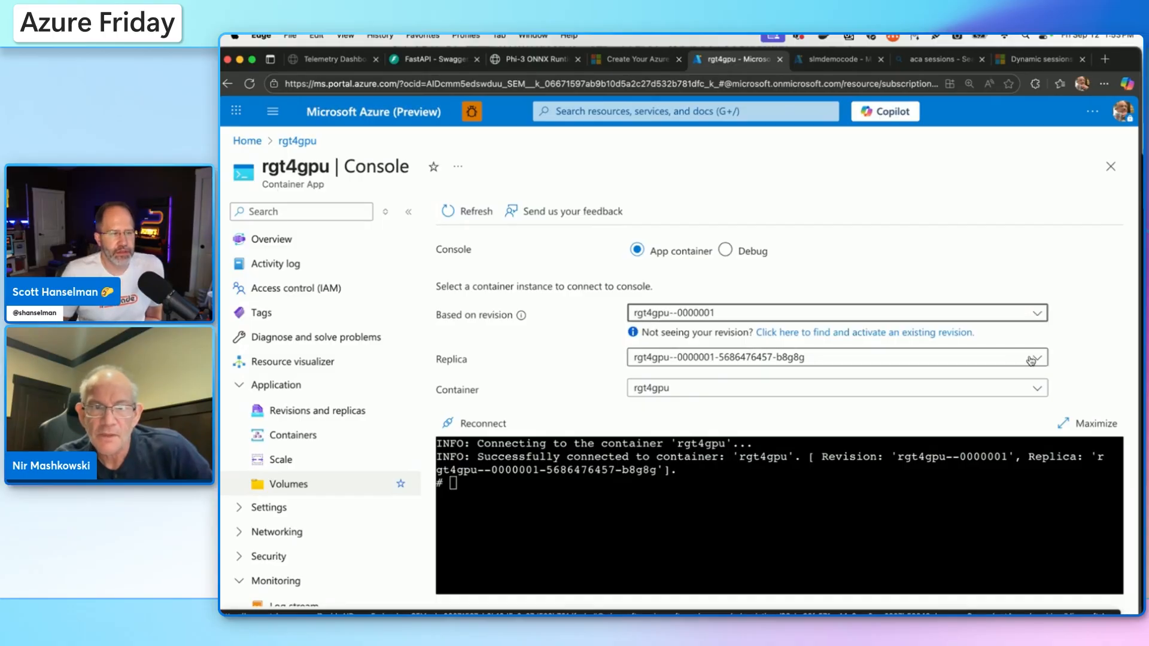
{"action": "left_click", "coordinate": [1031, 359]}
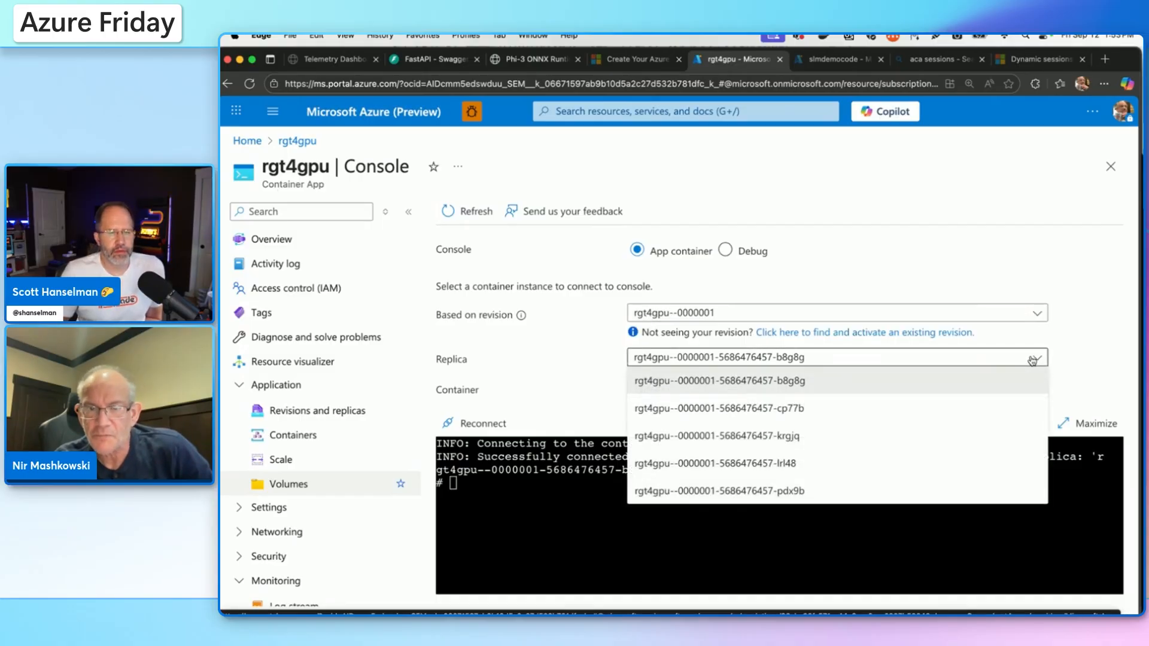
{"action": "left_click", "coordinate": [719, 381]}
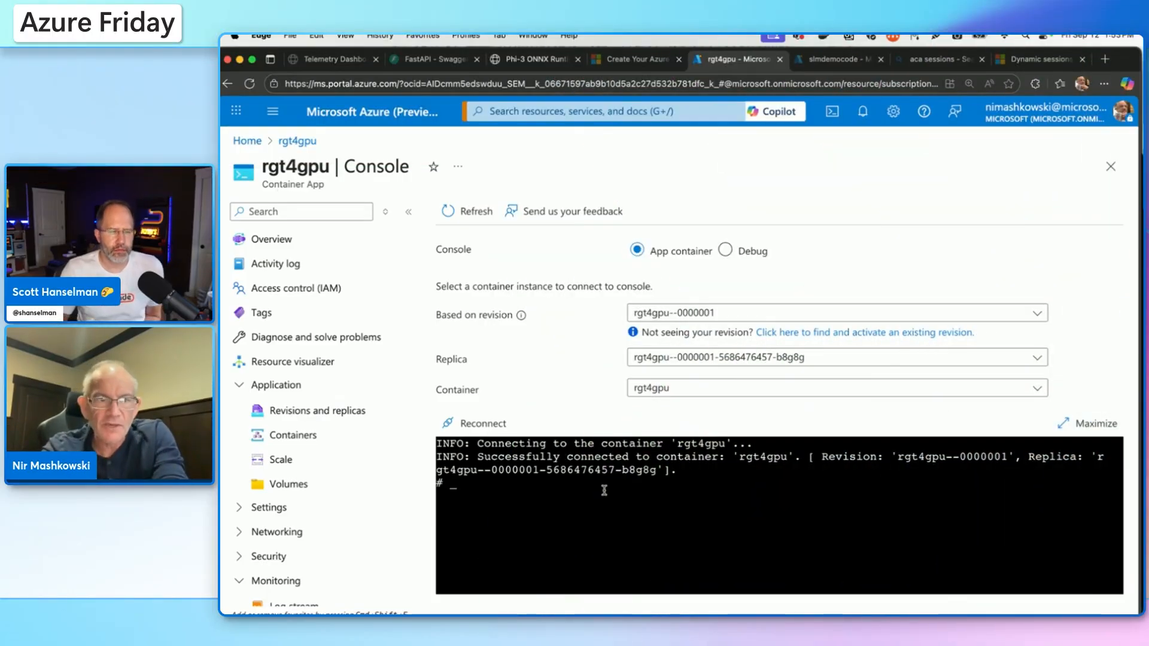
{"action": "type", "text": "olla"}
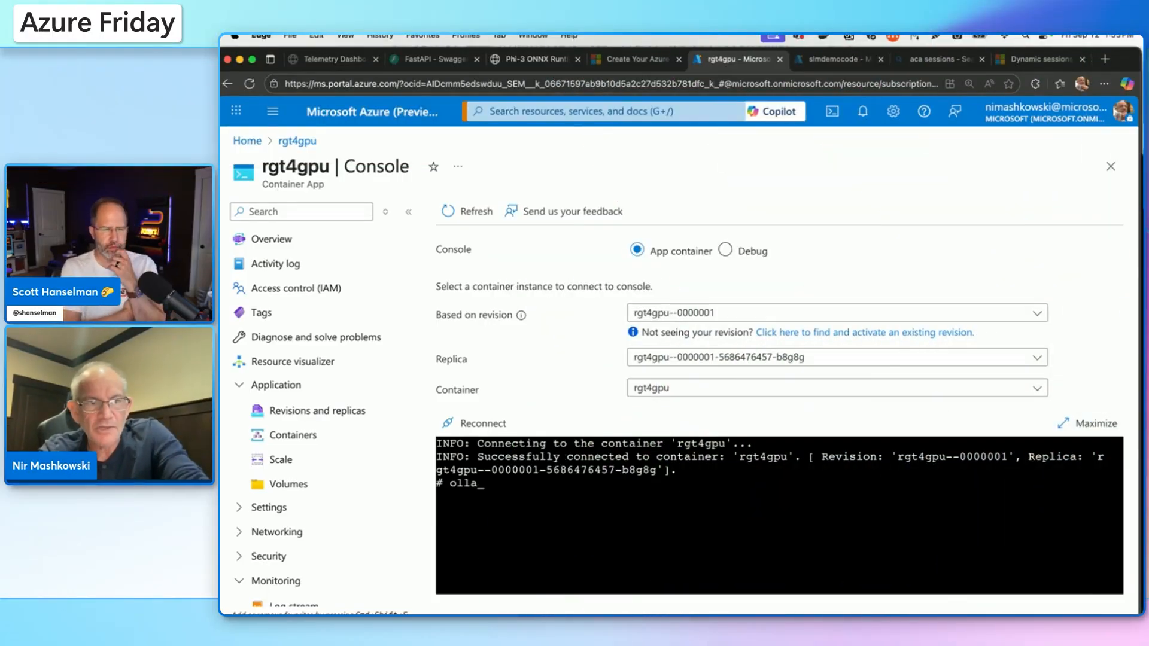
{"action": "type", "text": "ma list"}
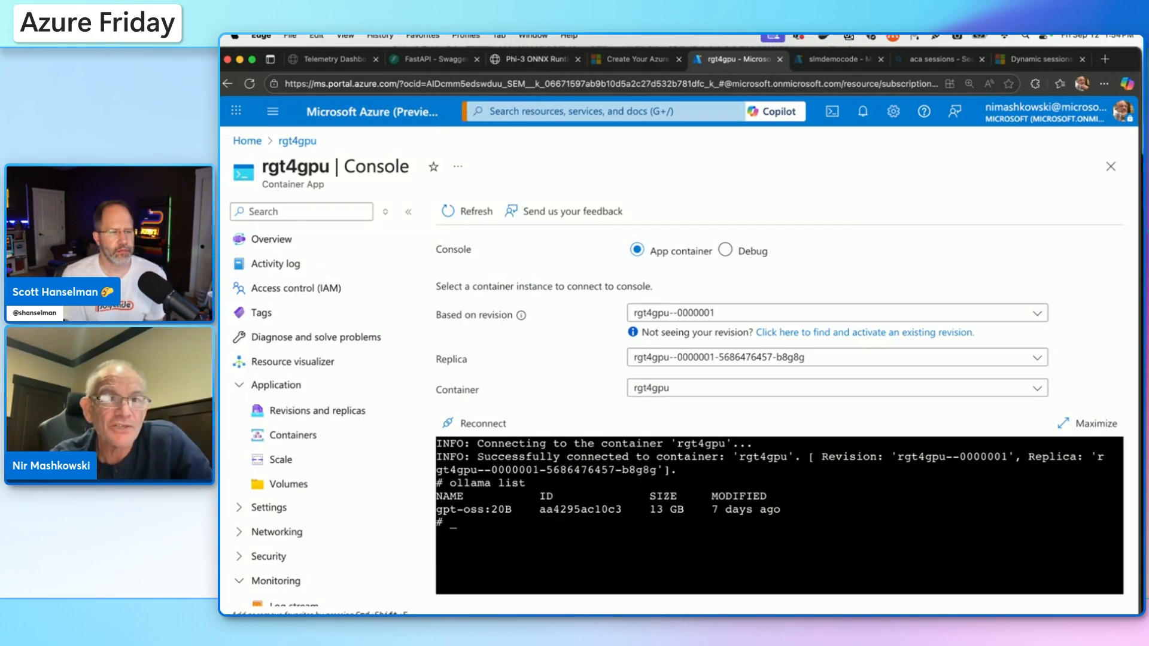
{"action": "mouse_move", "coordinate": [810, 195]}
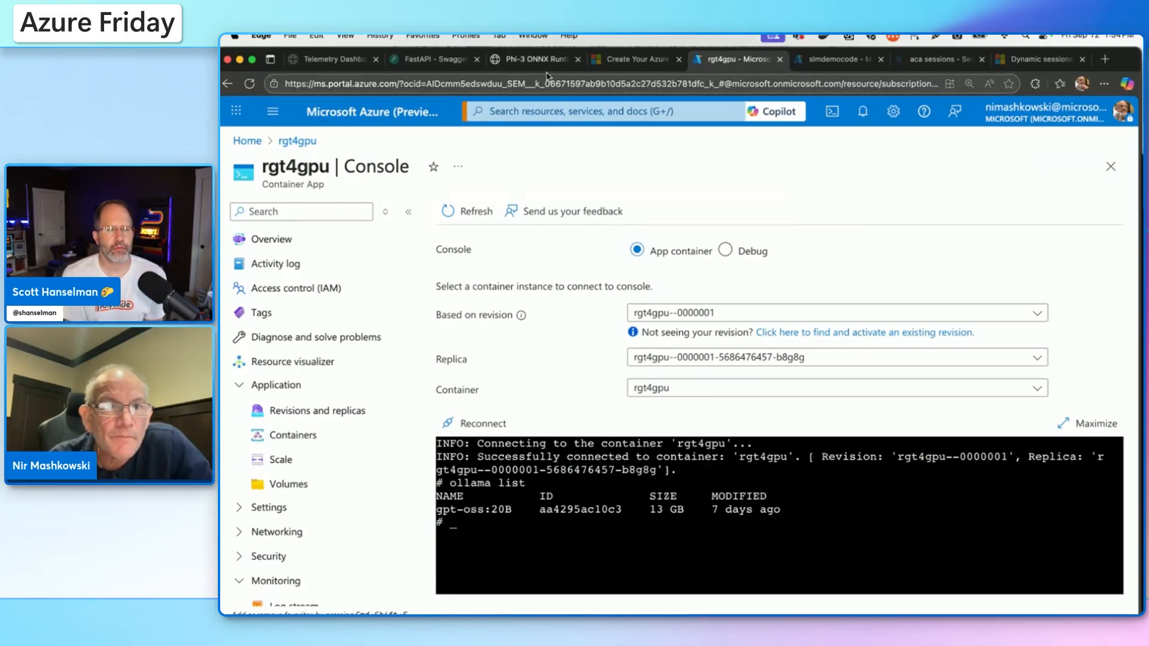
- Review the dashboard's books-per-session chart and Book Titles list, then return to rgt4gpu's console
{"action": "left_click", "coordinate": [330, 60]}
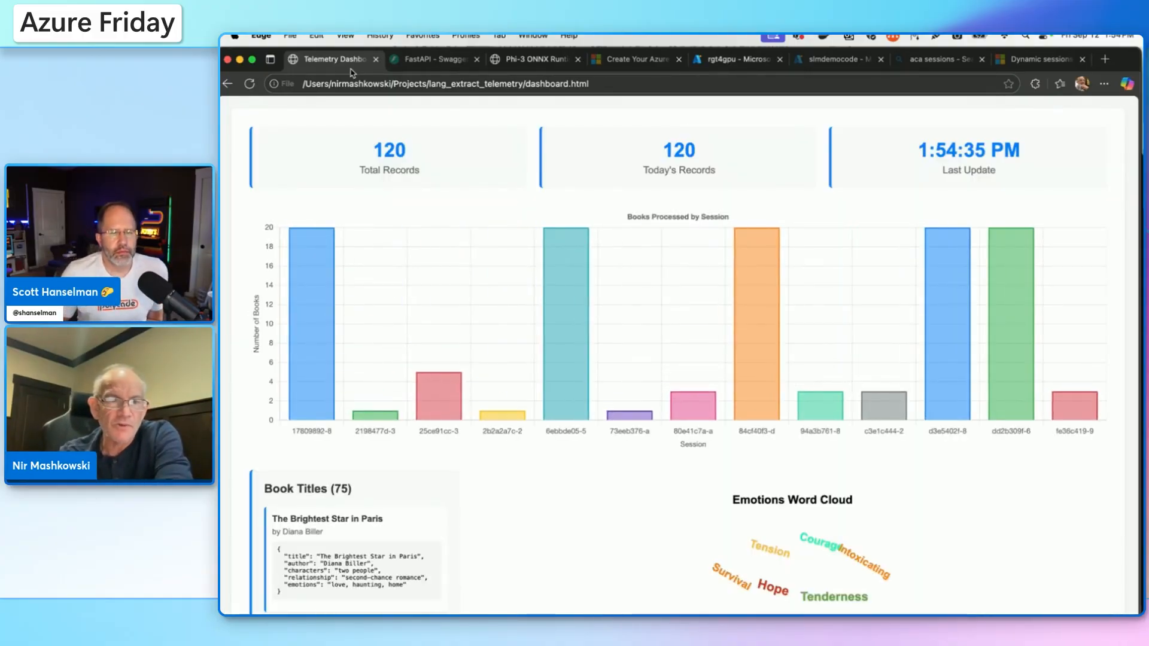
{"action": "mouse_move", "coordinate": [311, 314]}
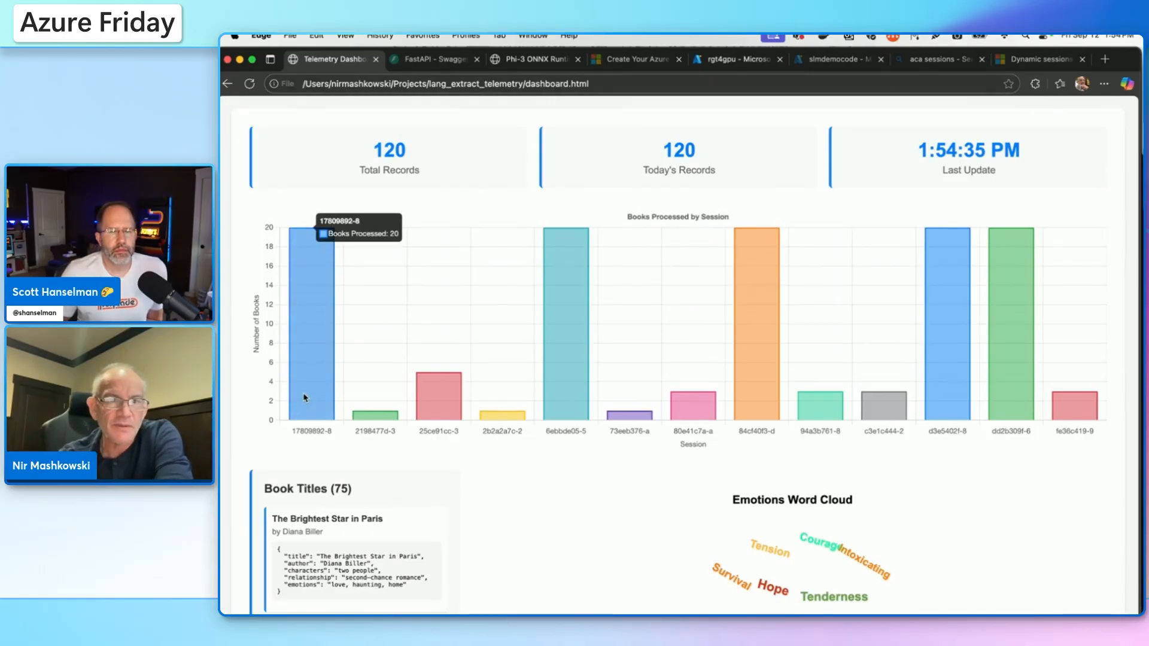
{"action": "mouse_move", "coordinate": [565, 402]}
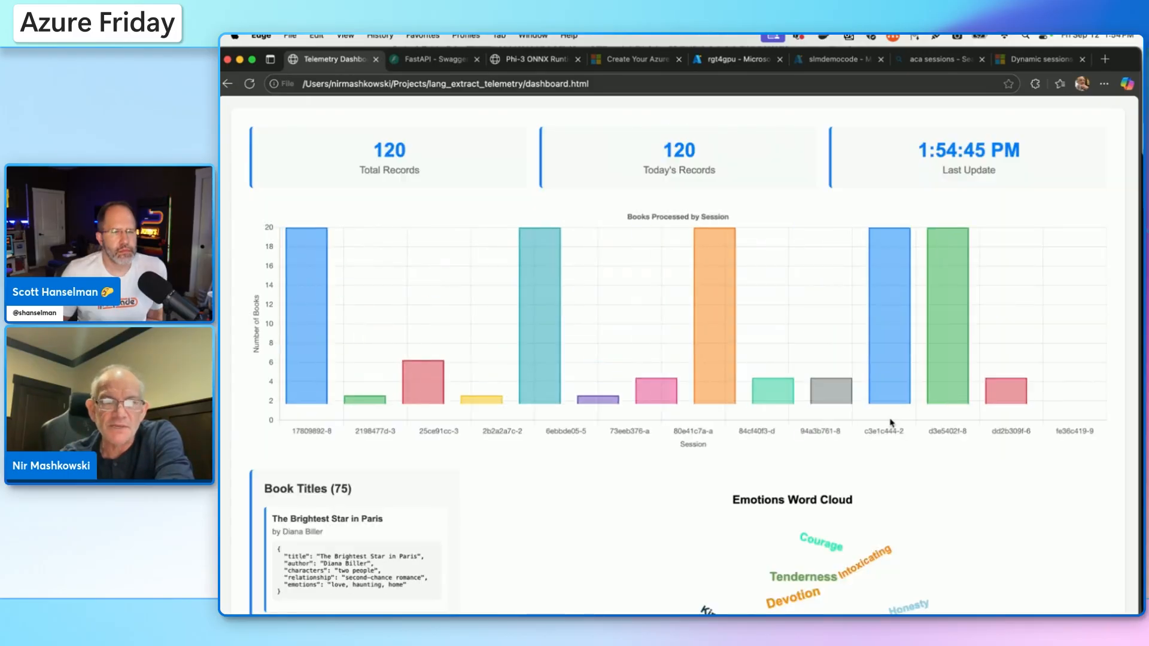
{"action": "mouse_move", "coordinate": [890, 407]}
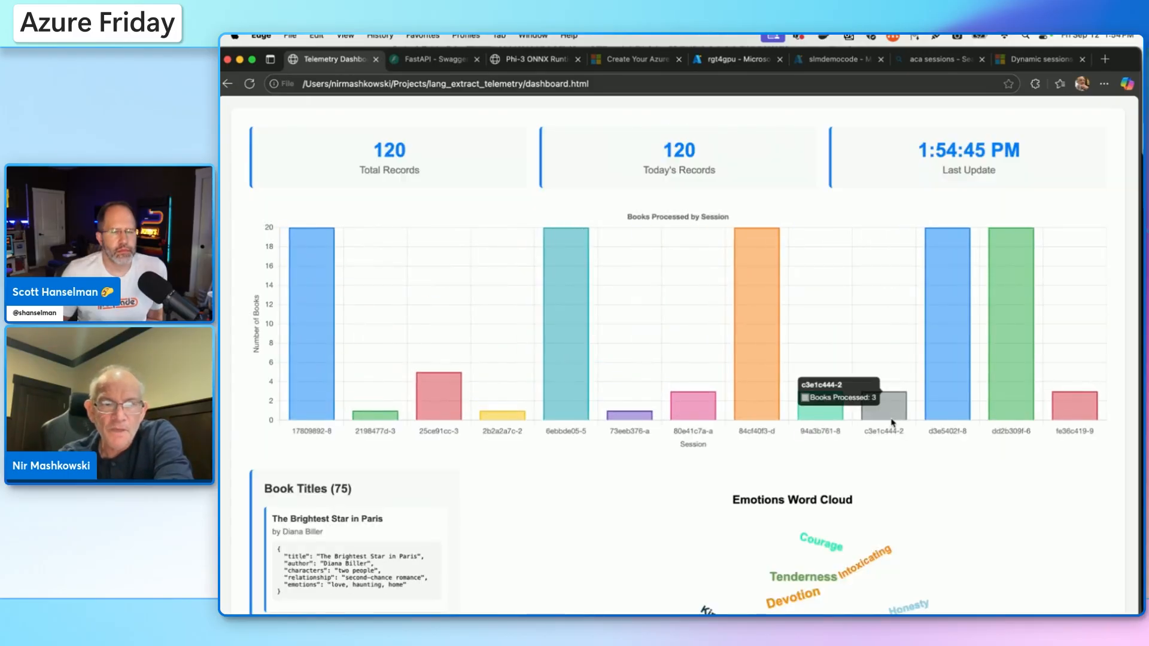
{"action": "scroll", "scroll_direction": "down", "scroll_amount": 3}
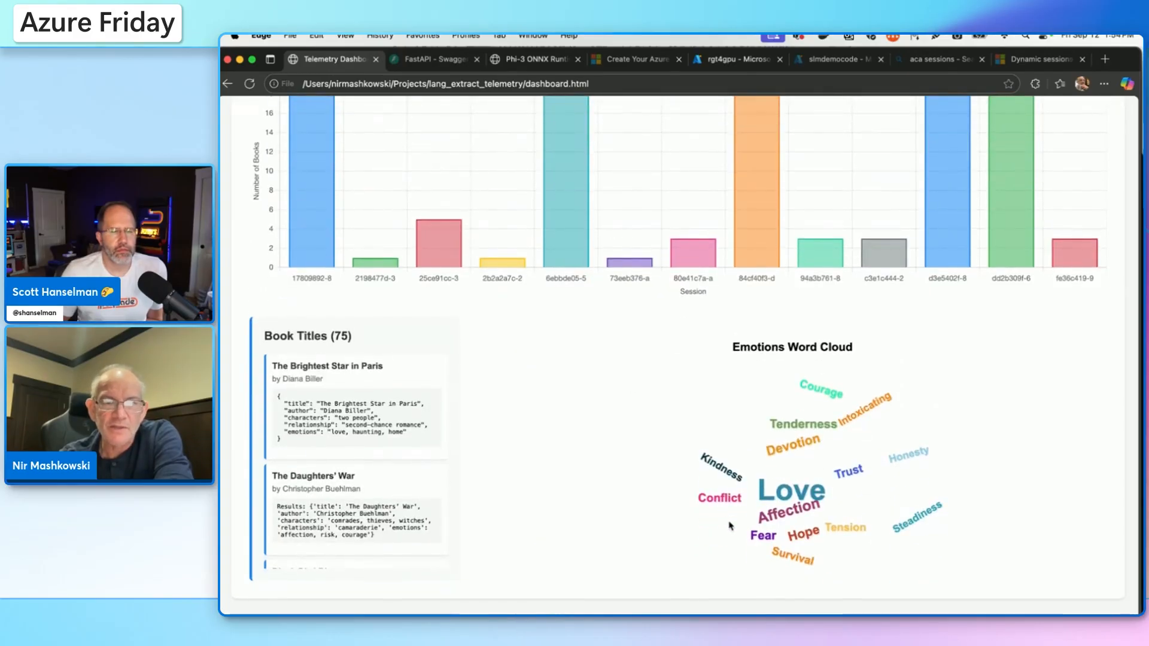
{"action": "mouse_move", "coordinate": [719, 498]}
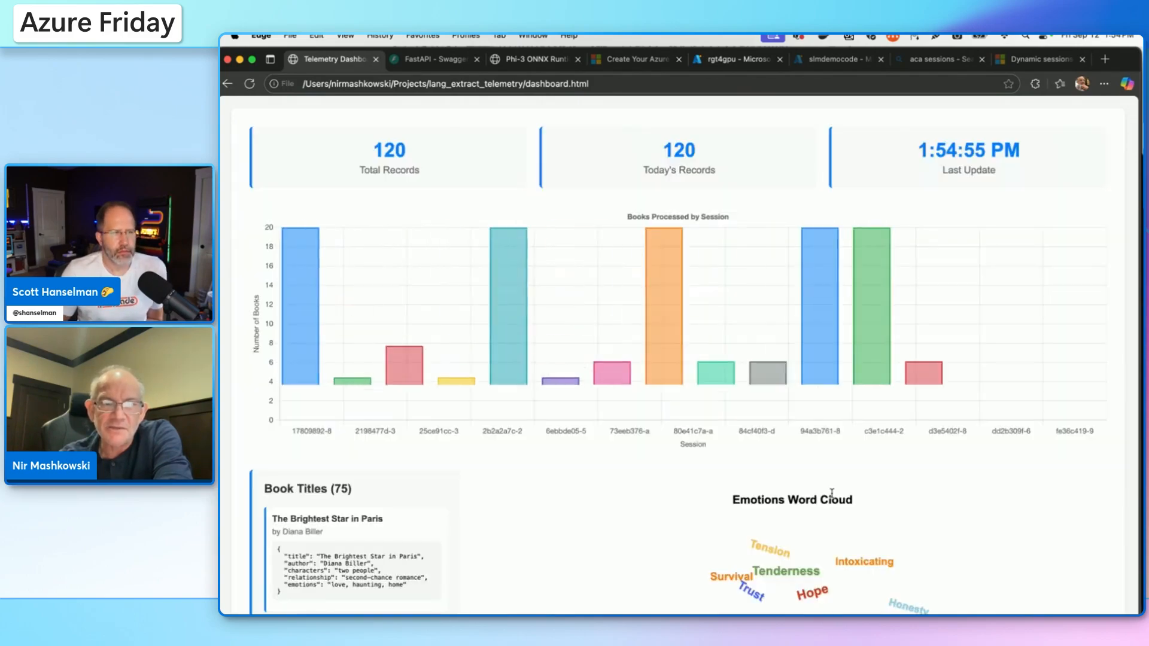
{"action": "scroll", "scroll_direction": "down", "scroll_amount": 3}
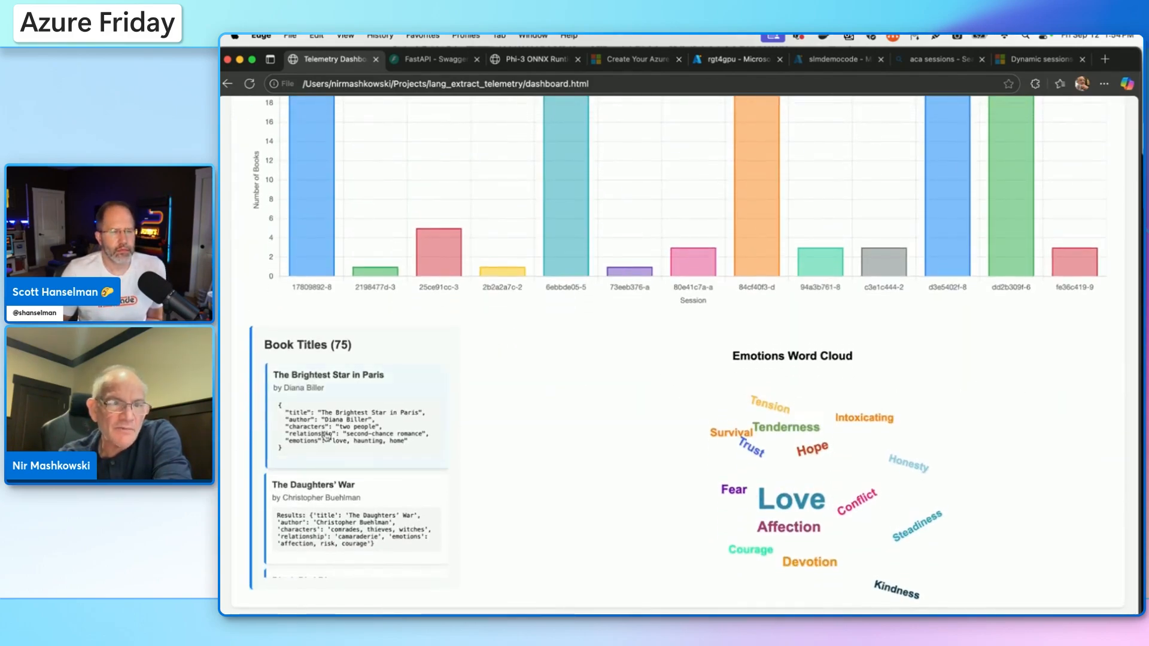
{"action": "scroll", "scroll_direction": "down", "scroll_amount": 3}
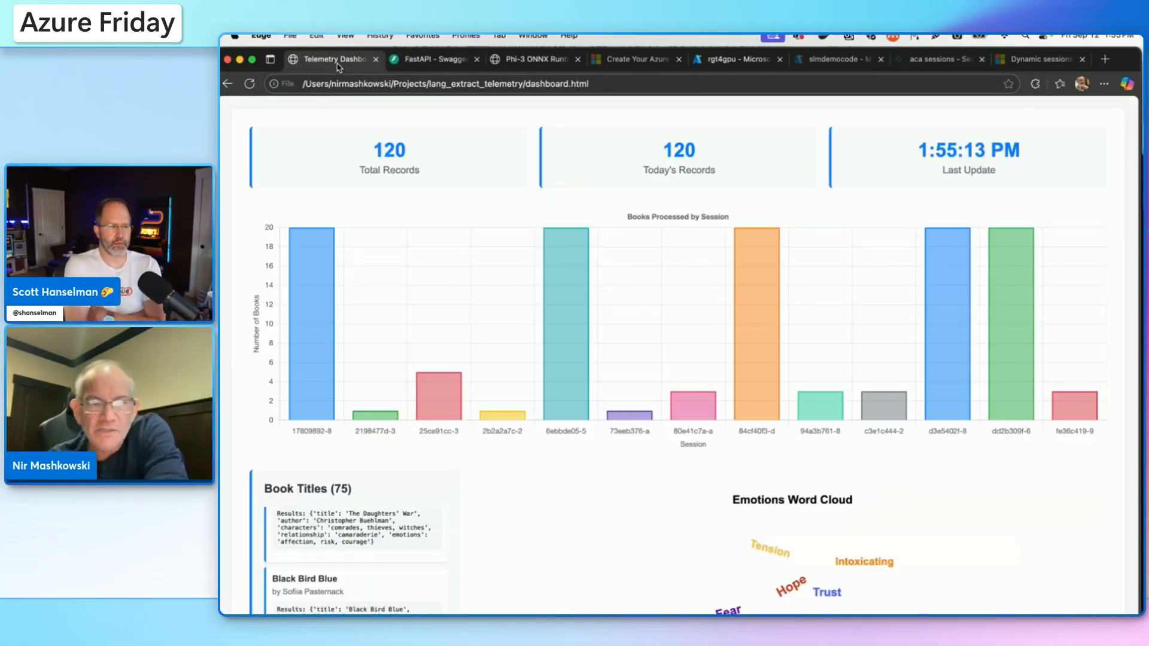
{"action": "left_click", "coordinate": [735, 60]}
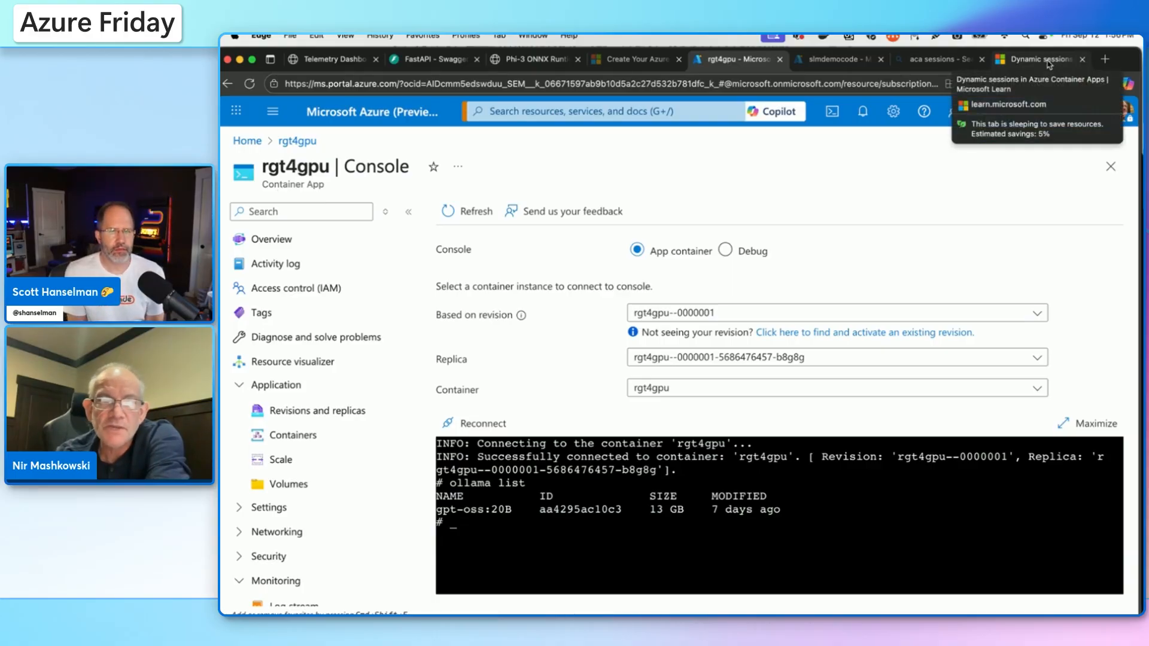
- Read through the Session and Session types sections of the Dynamic sessions article
{"action": "left_click", "coordinate": [1036, 60]}
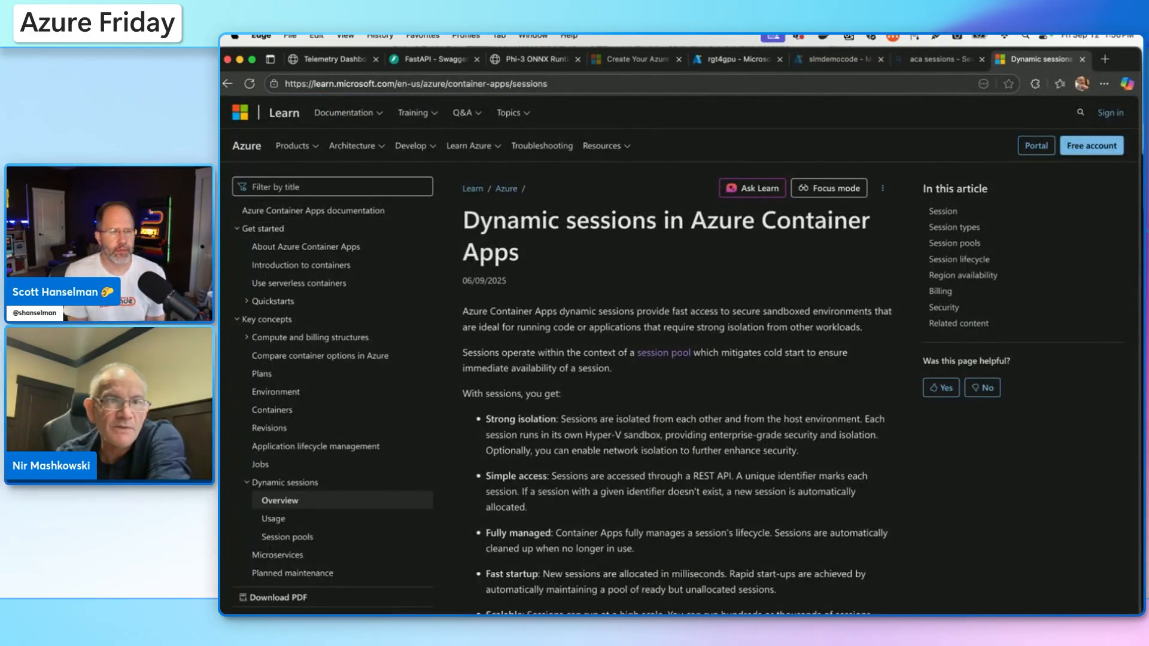
{"action": "mouse_move", "coordinate": [436, 255]}
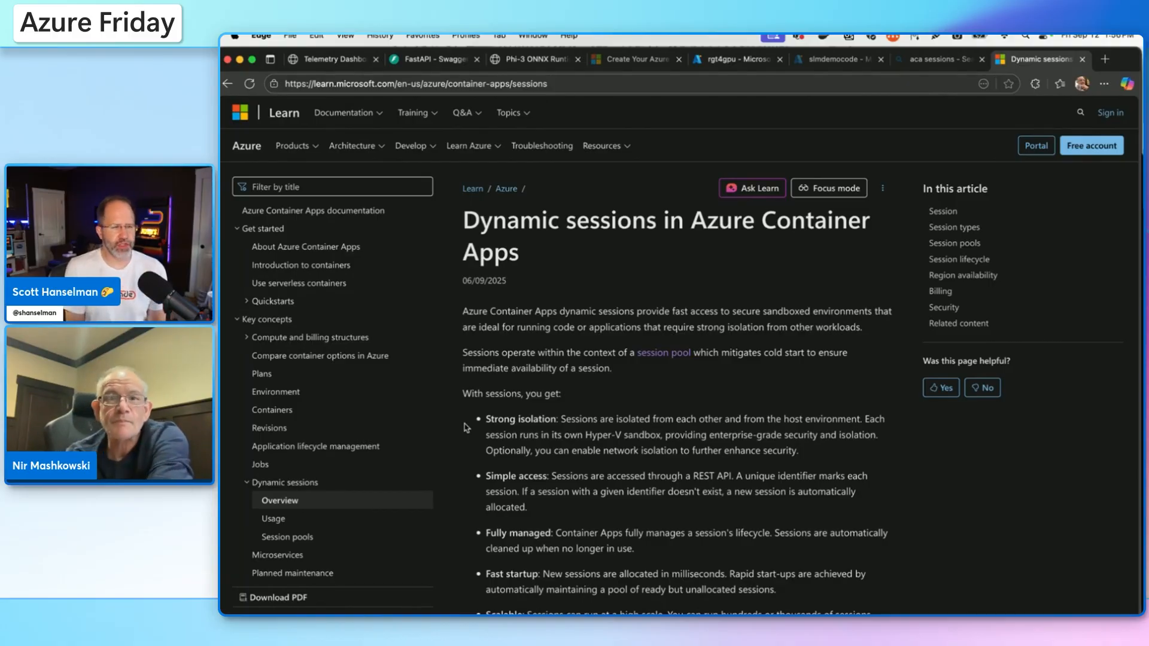
{"action": "scroll", "scroll_direction": "down", "scroll_amount": 3}
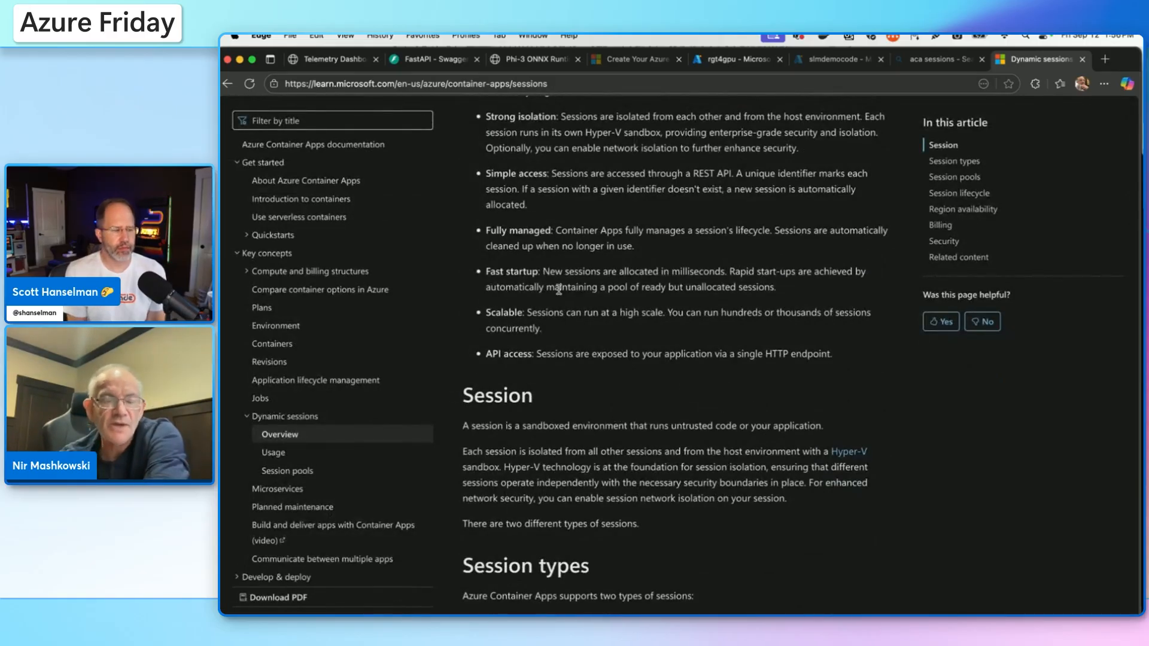
{"action": "scroll", "scroll_direction": "down", "scroll_amount": 3}
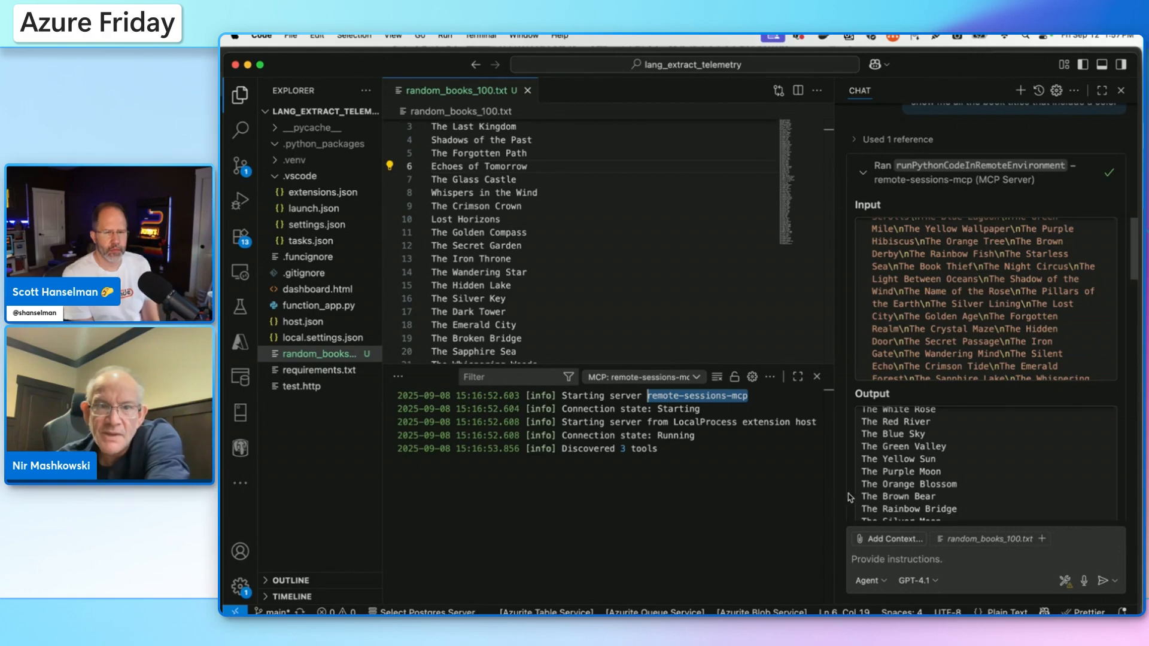
- Scroll random_books_100.txt to around line 50 to look over the book titles
{"action": "left_click", "coordinate": [522, 249]}
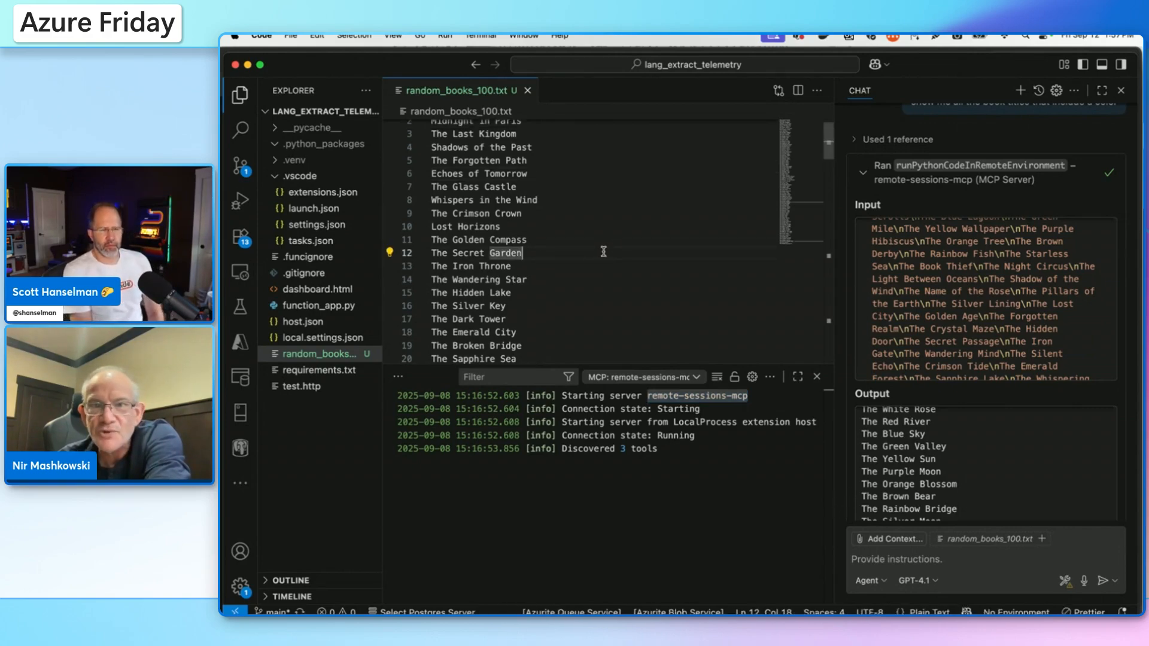
{"action": "scroll", "scroll_direction": "down", "scroll_amount": 3}
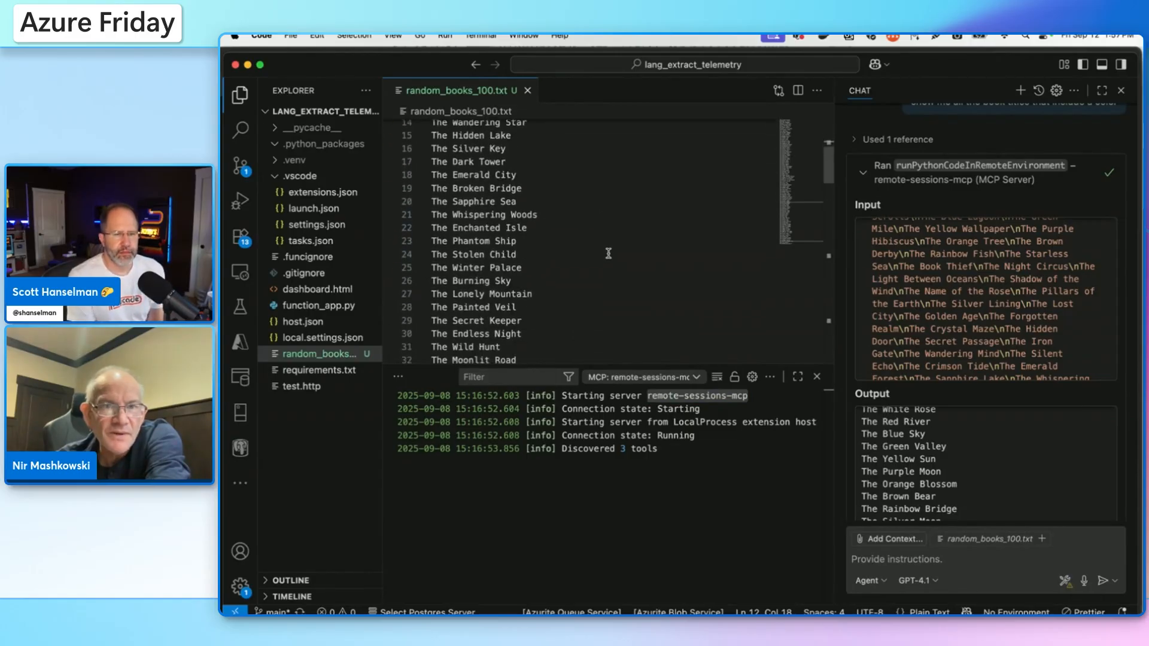
{"action": "scroll", "scroll_direction": "down", "scroll_amount": 3}
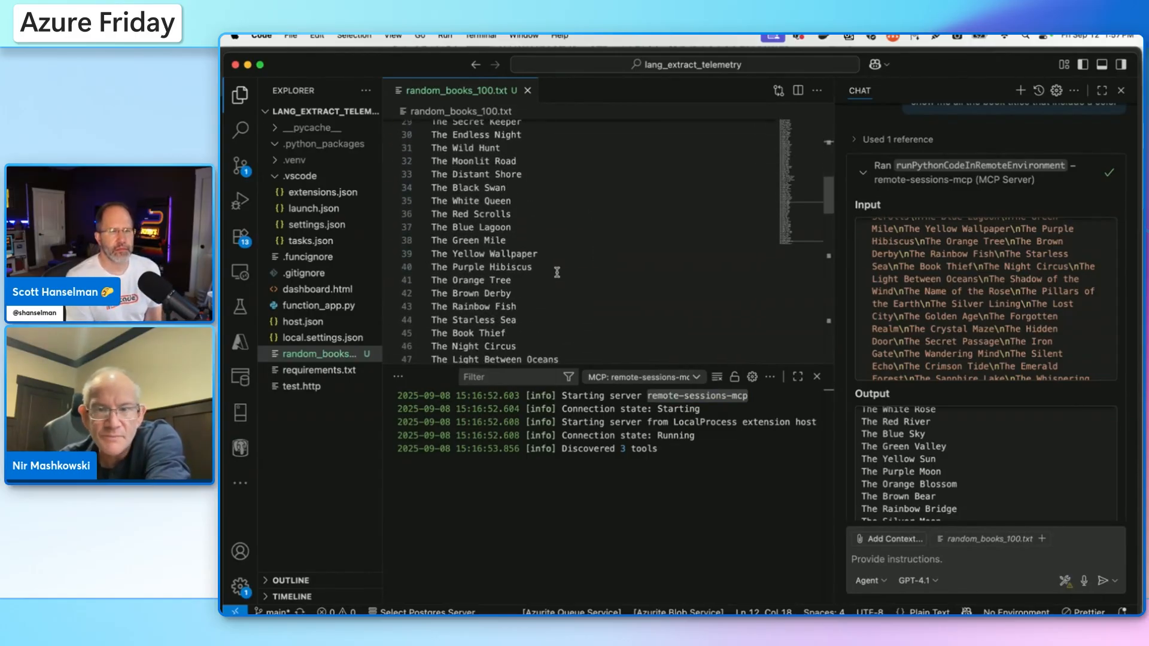
{"action": "scroll", "scroll_direction": "down", "scroll_amount": 3}
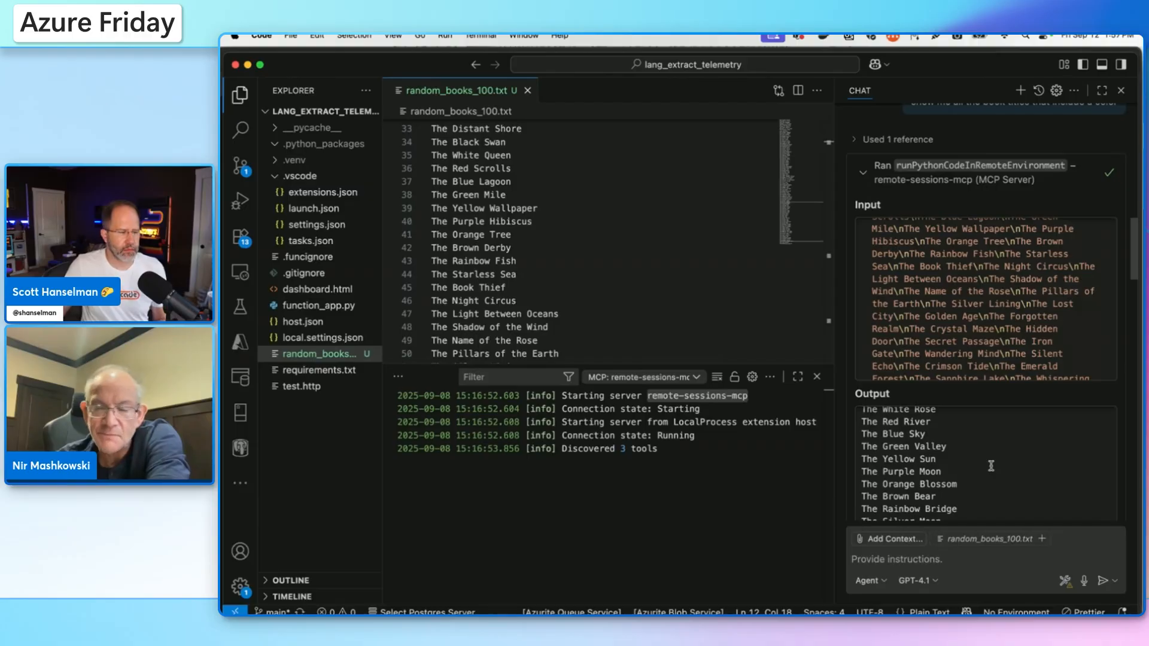
{"action": "mouse_move", "coordinate": [913, 466]}
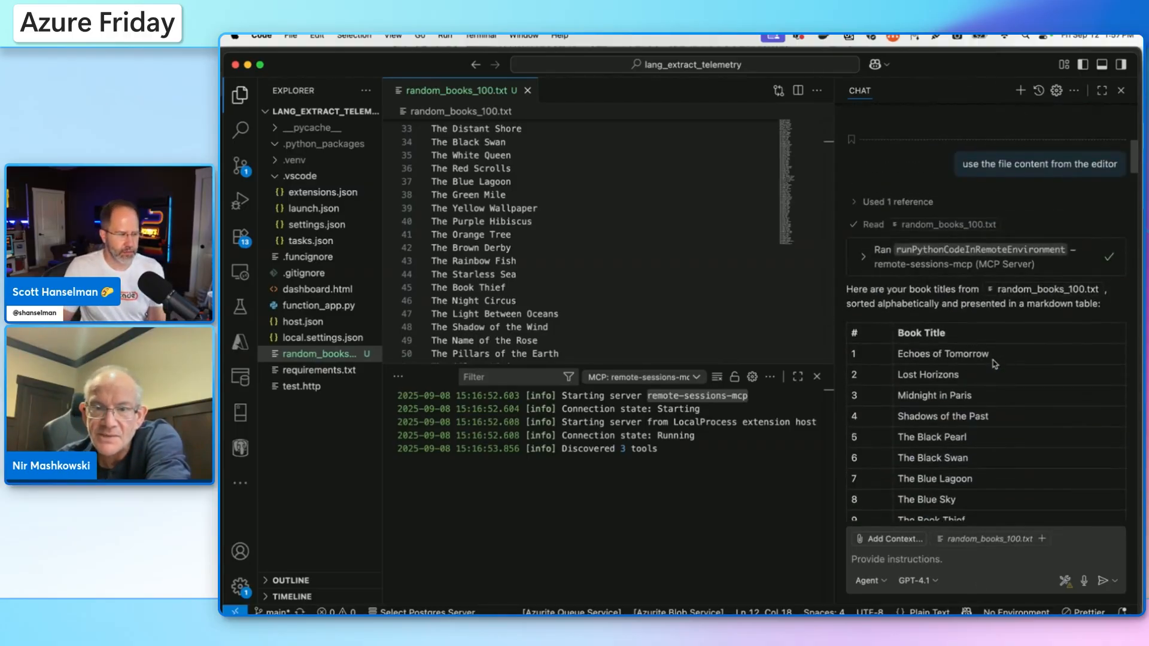
- Scroll the chat through the sorted table, runPythonCodeInRemoteEnvironment output, and the Python code for color book titles
{"action": "scroll", "scroll_direction": "down", "scroll_amount": 3}
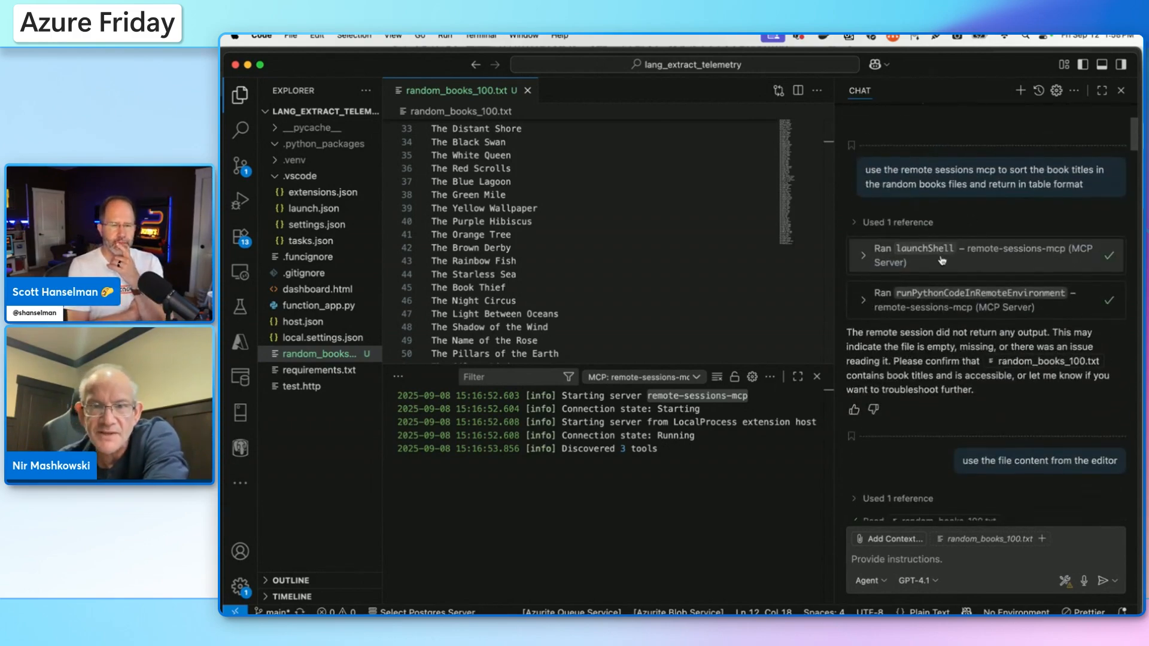
{"action": "scroll", "scroll_direction": "down", "scroll_amount": 3}
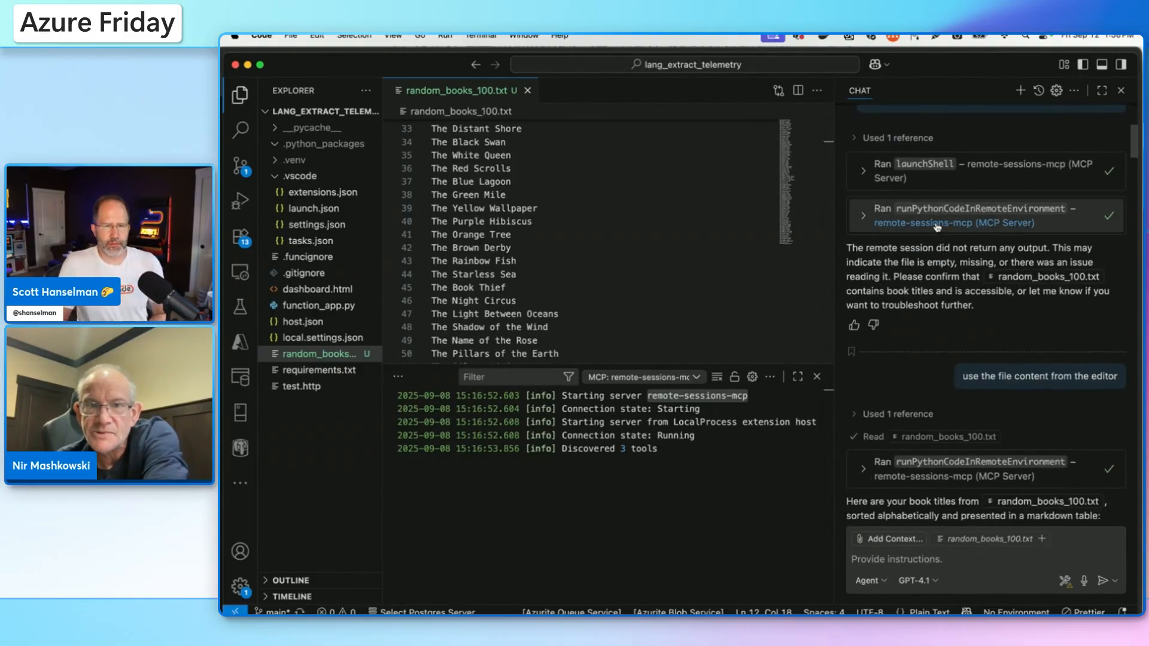
{"action": "mouse_move", "coordinate": [936, 223]}
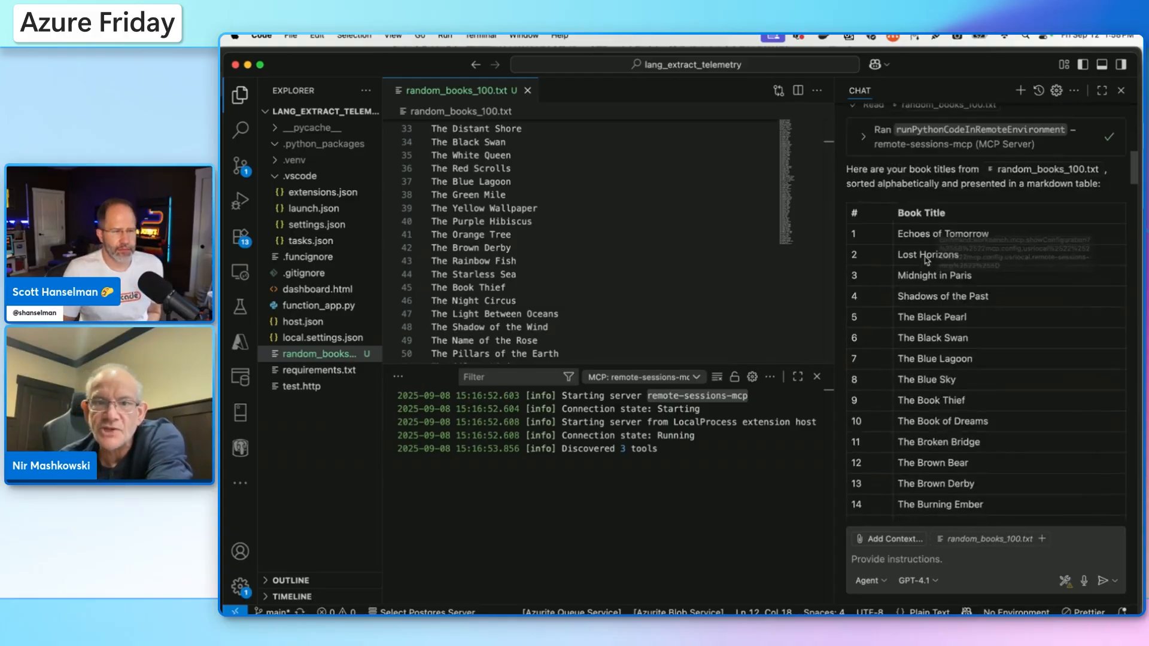
{"action": "scroll", "scroll_direction": "down", "scroll_amount": 3}
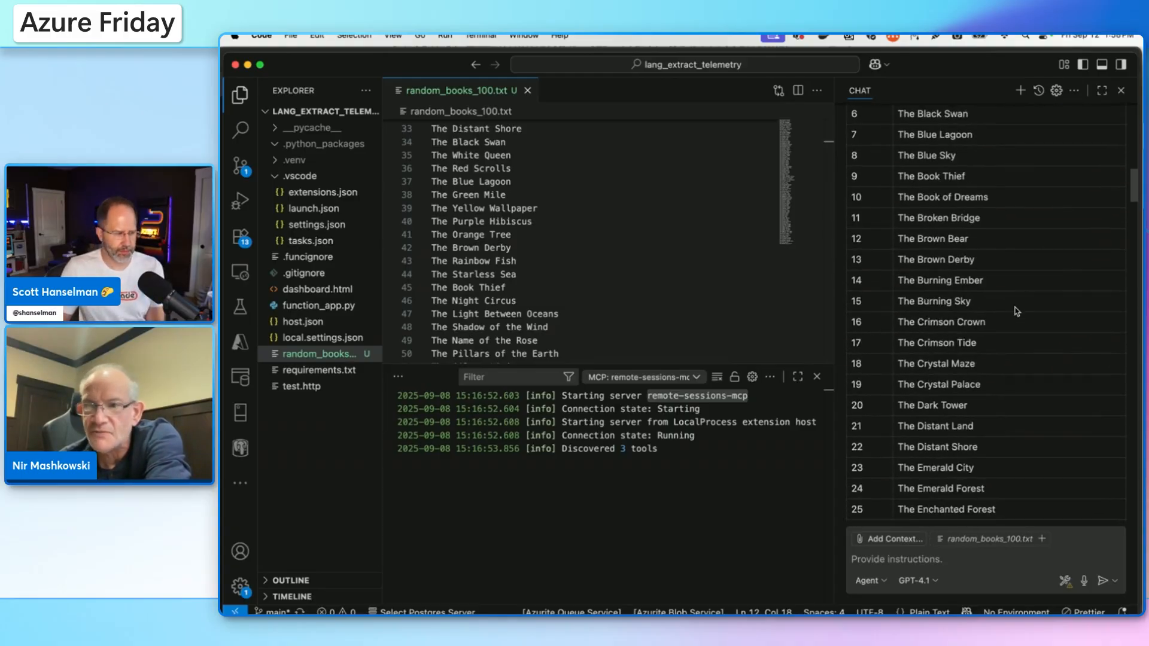
{"action": "scroll", "scroll_direction": "down", "scroll_amount": 3}
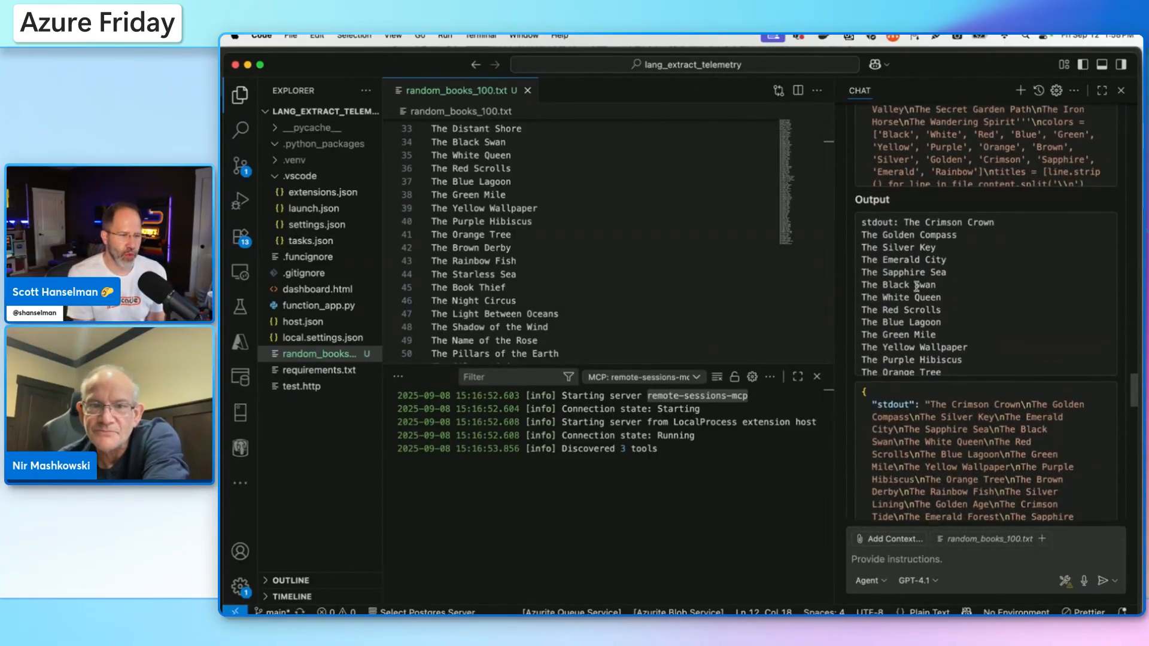
{"action": "scroll", "scroll_direction": "down", "scroll_amount": 3}
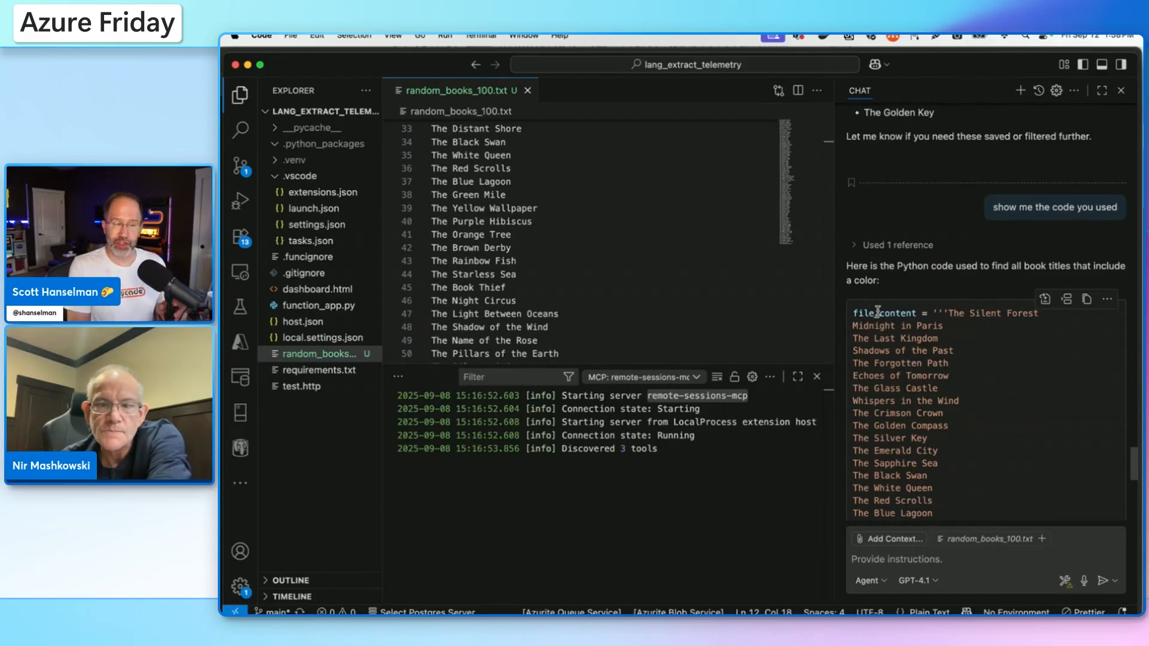
{"action": "mouse_move", "coordinate": [883, 312]}
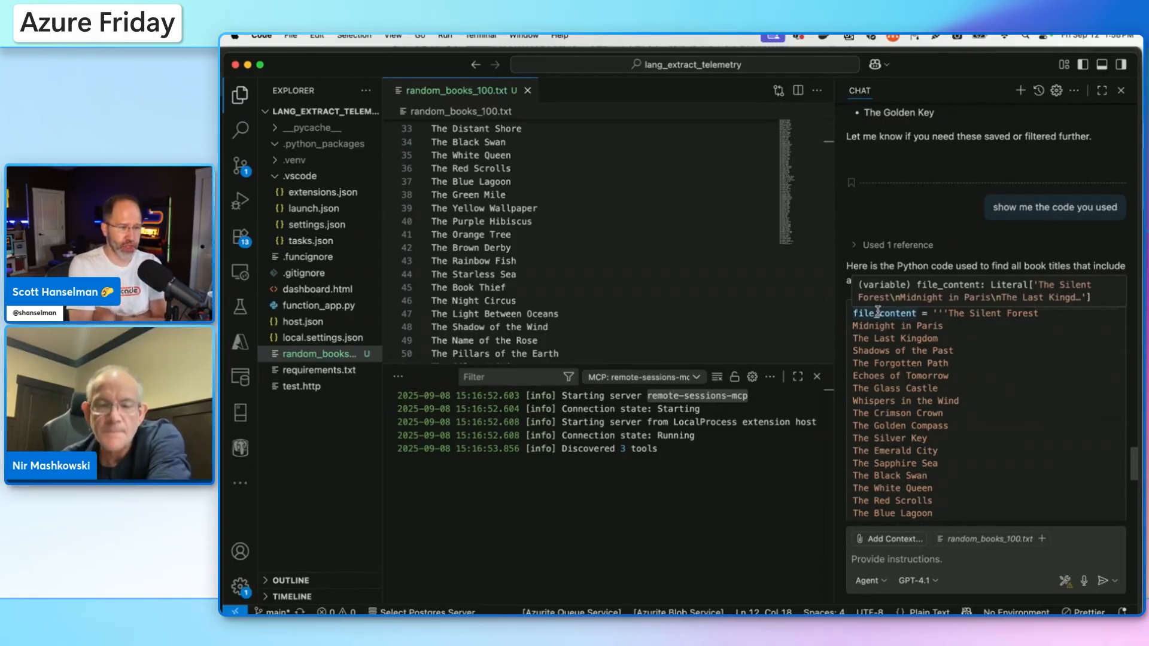